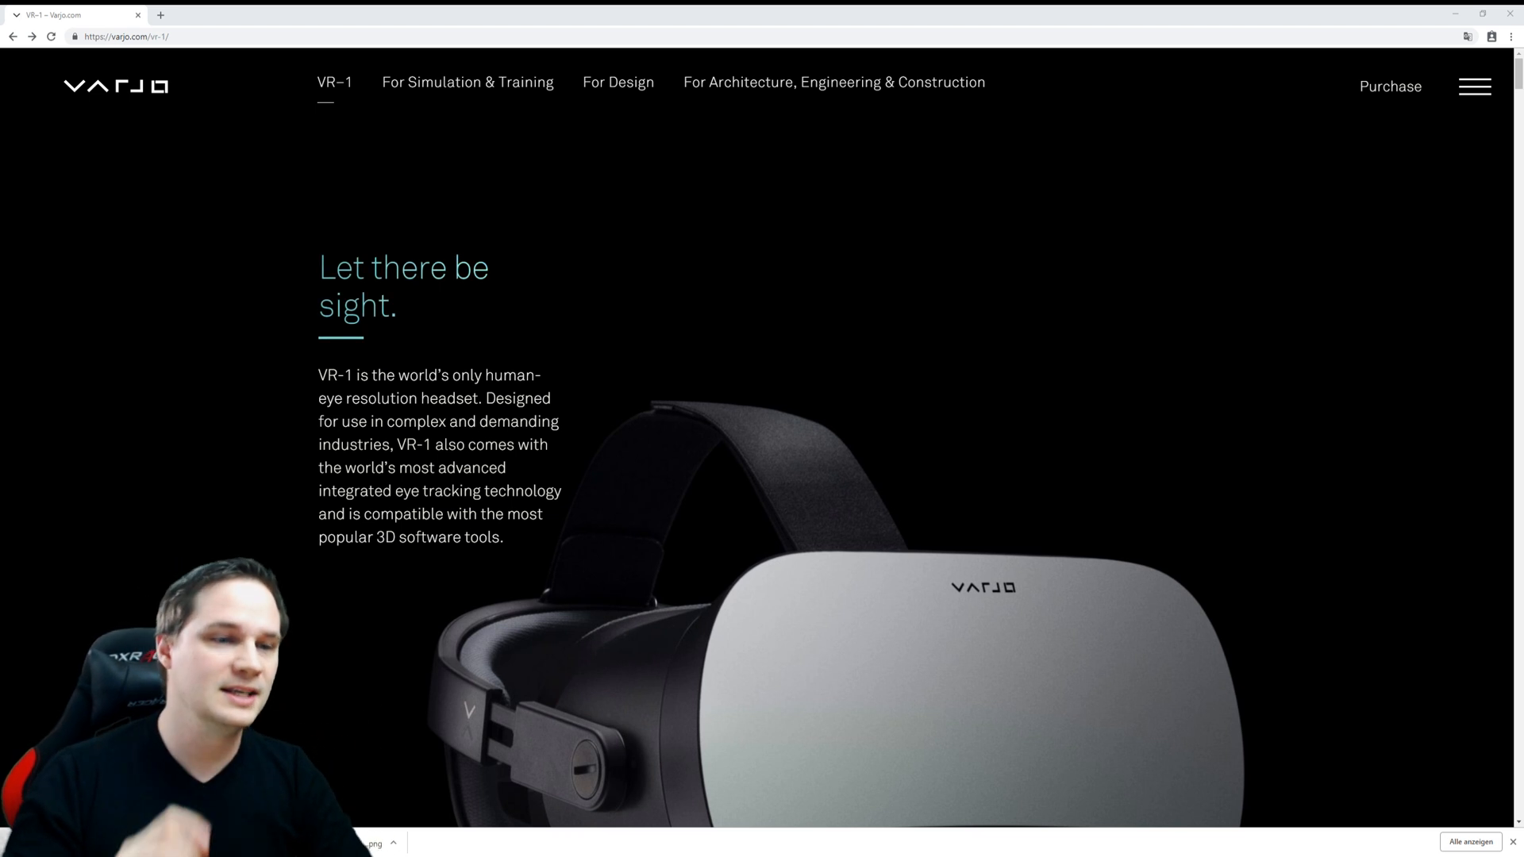
scroll("down", 3)
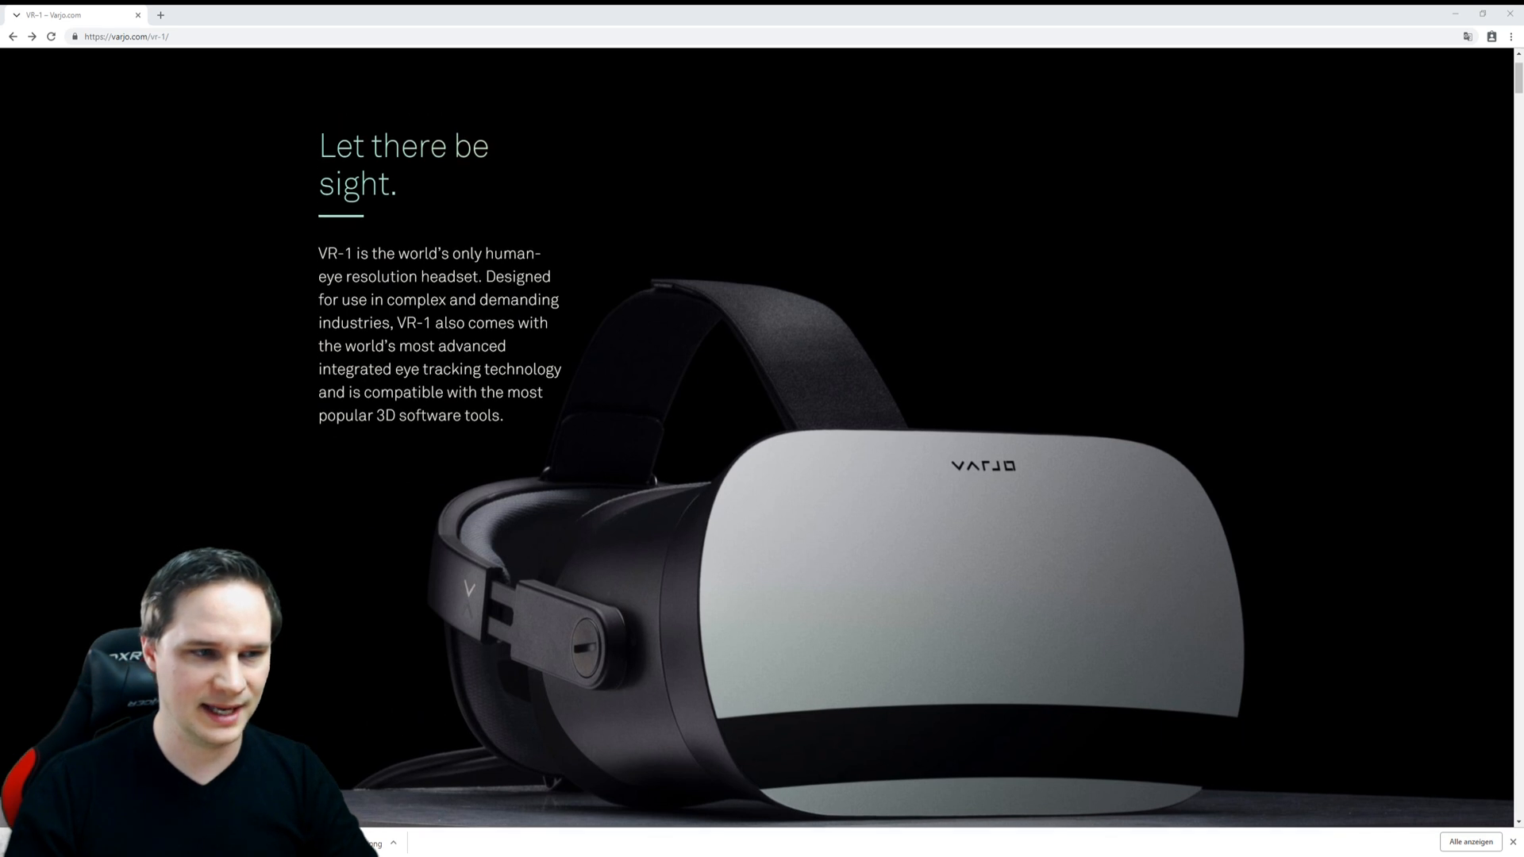
scroll("down", 3)
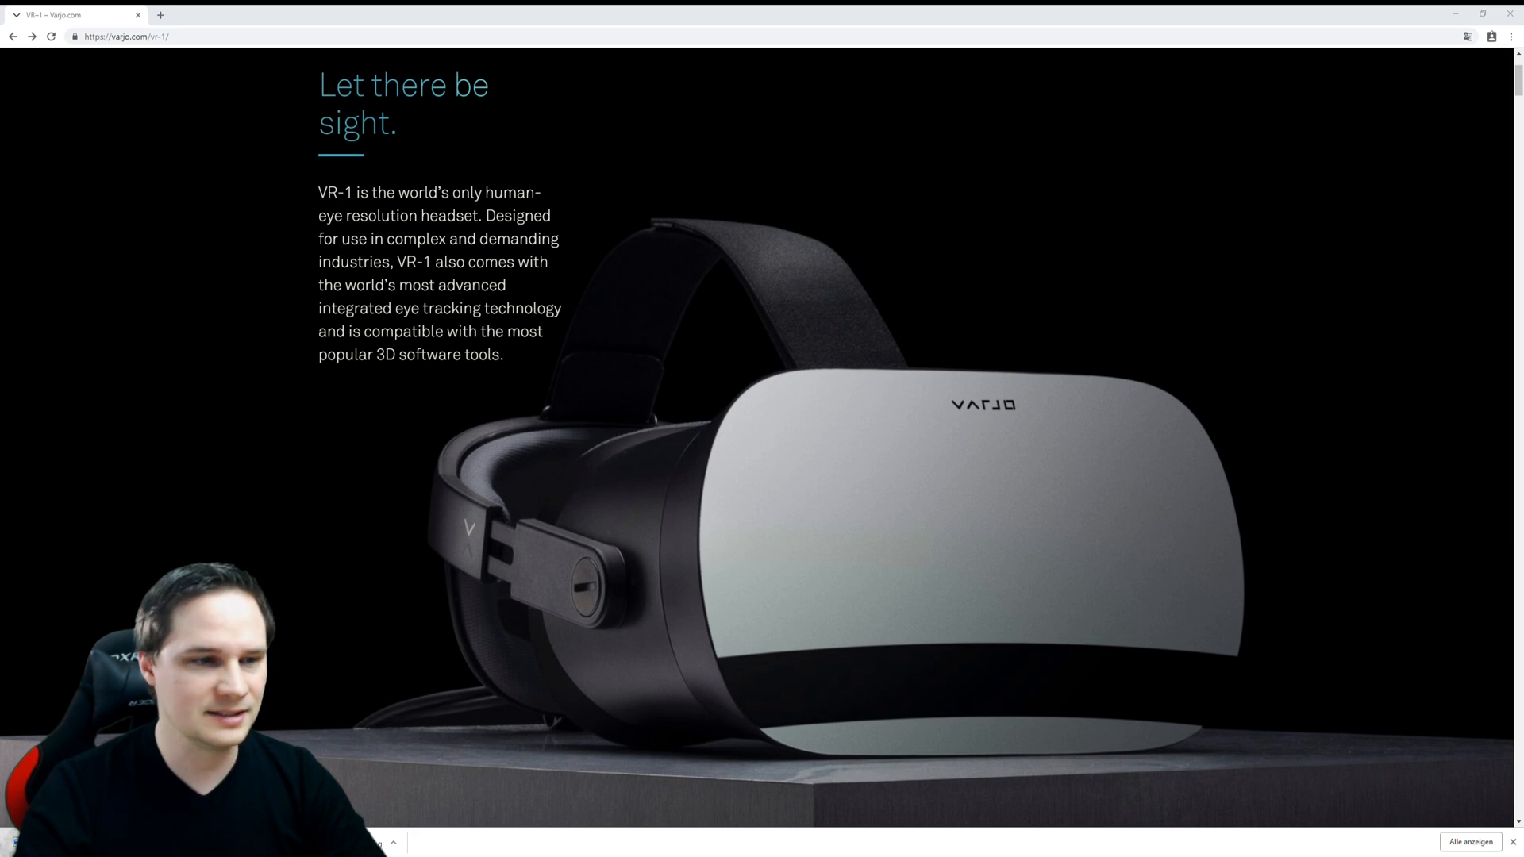
scroll("down", 3)
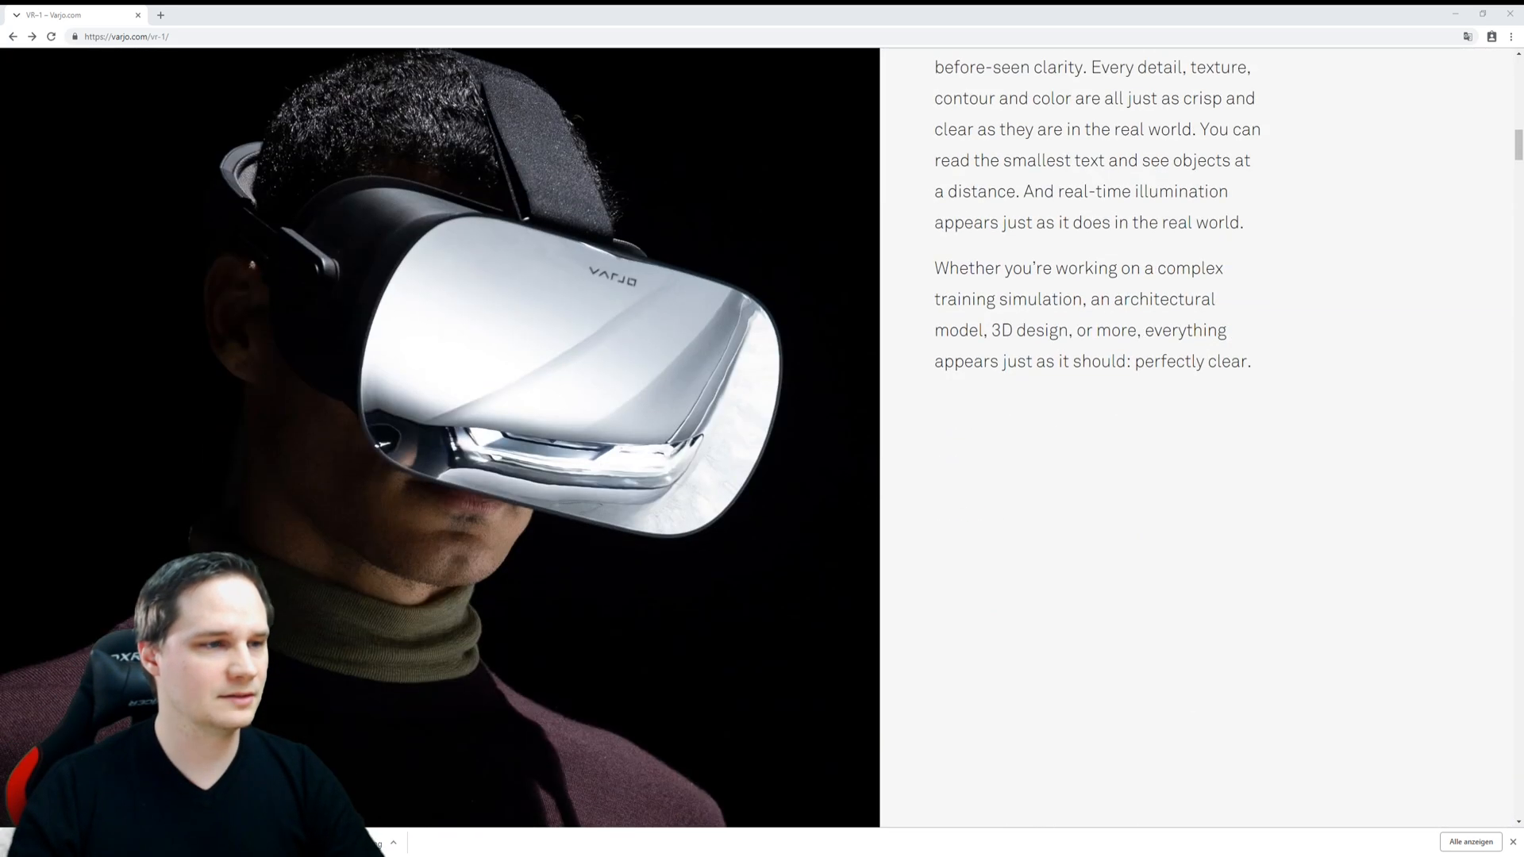
scroll("down", 3)
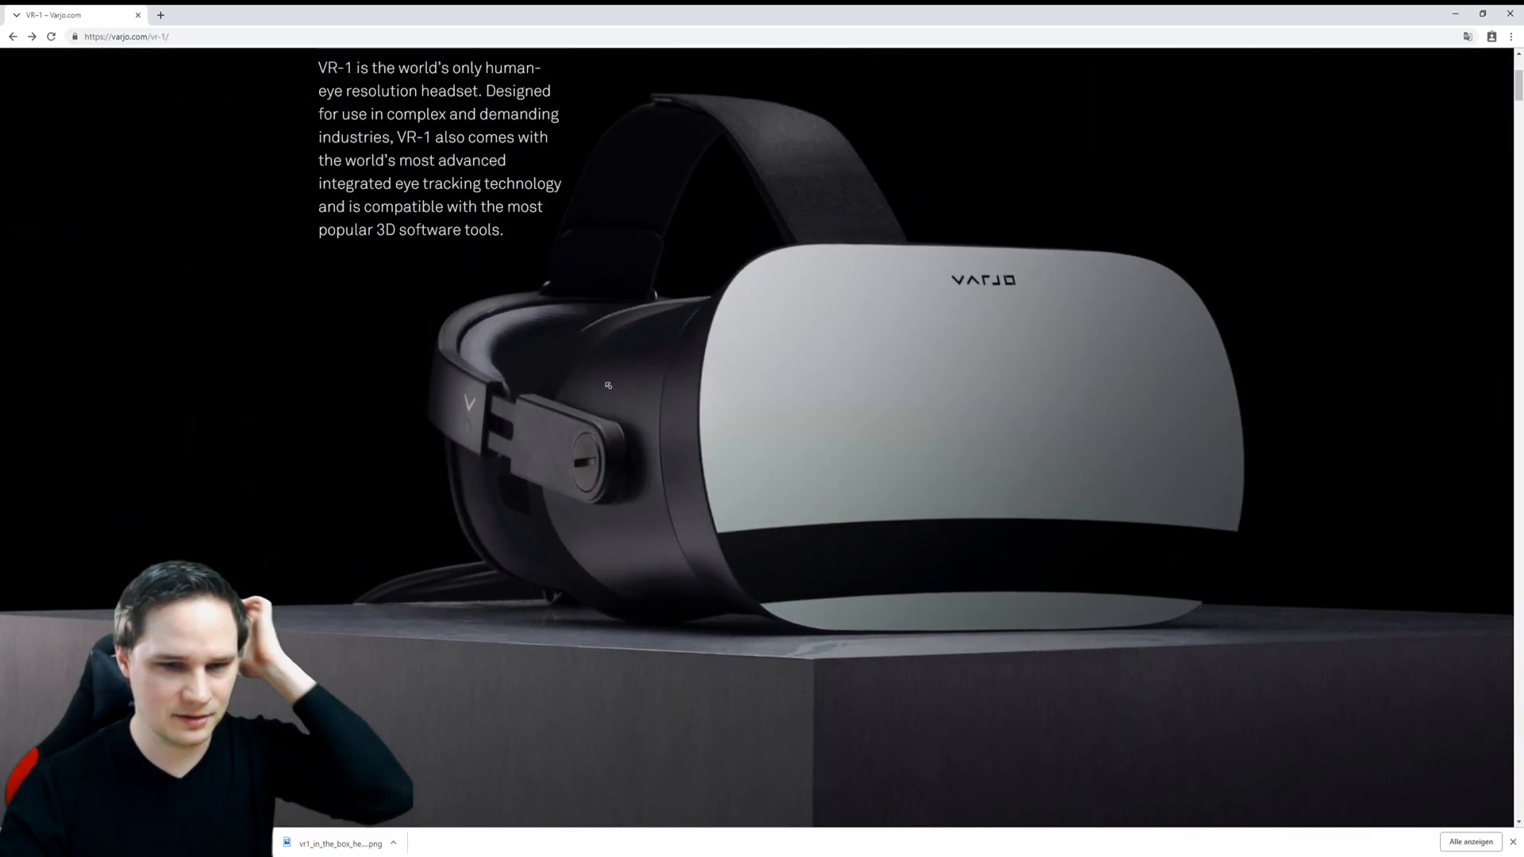
scroll("down", 3)
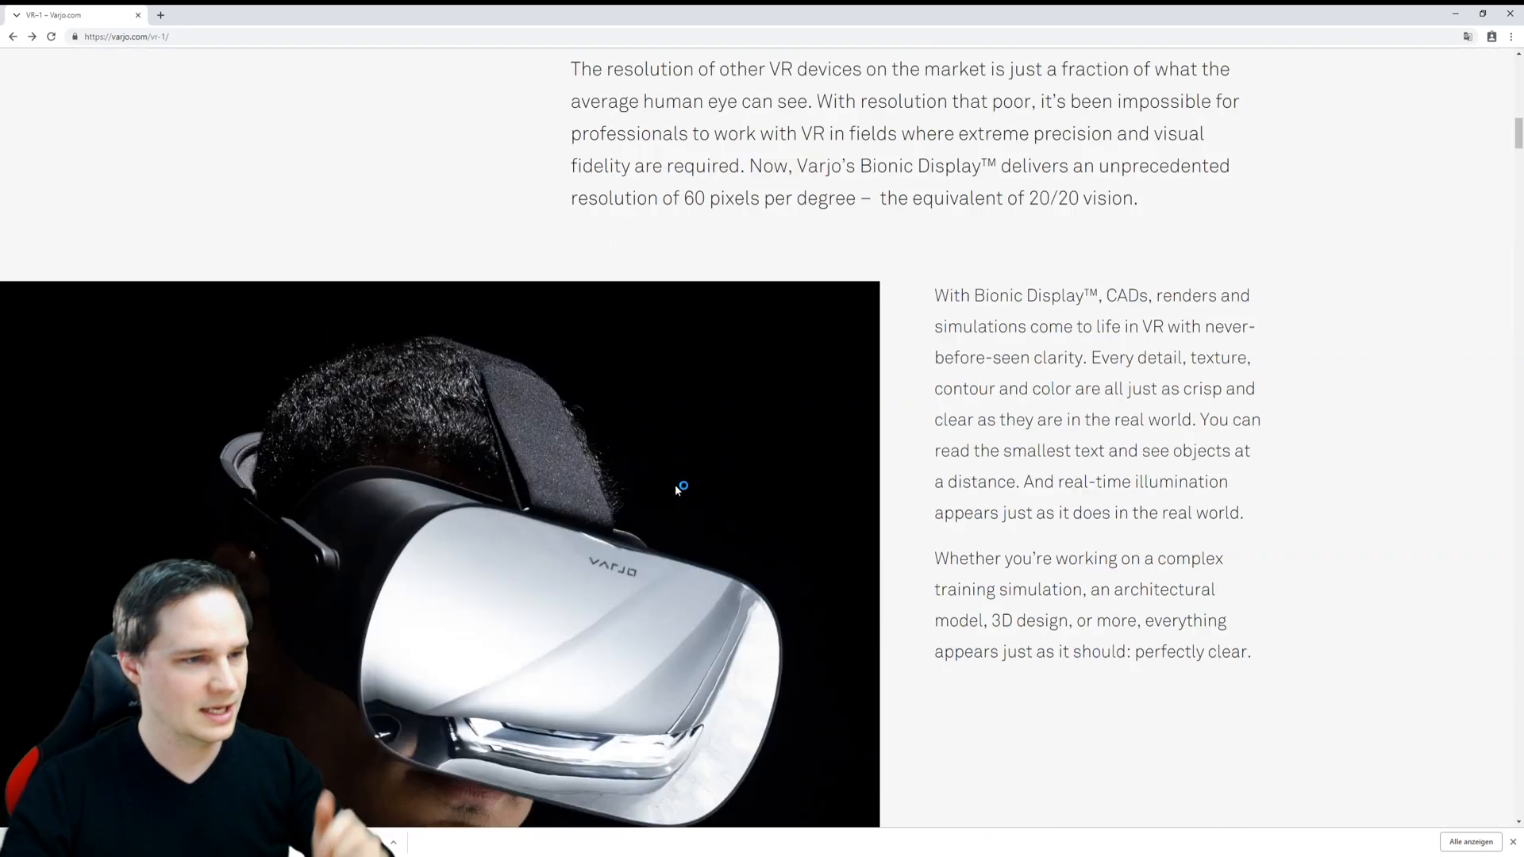
scroll("down", 3)
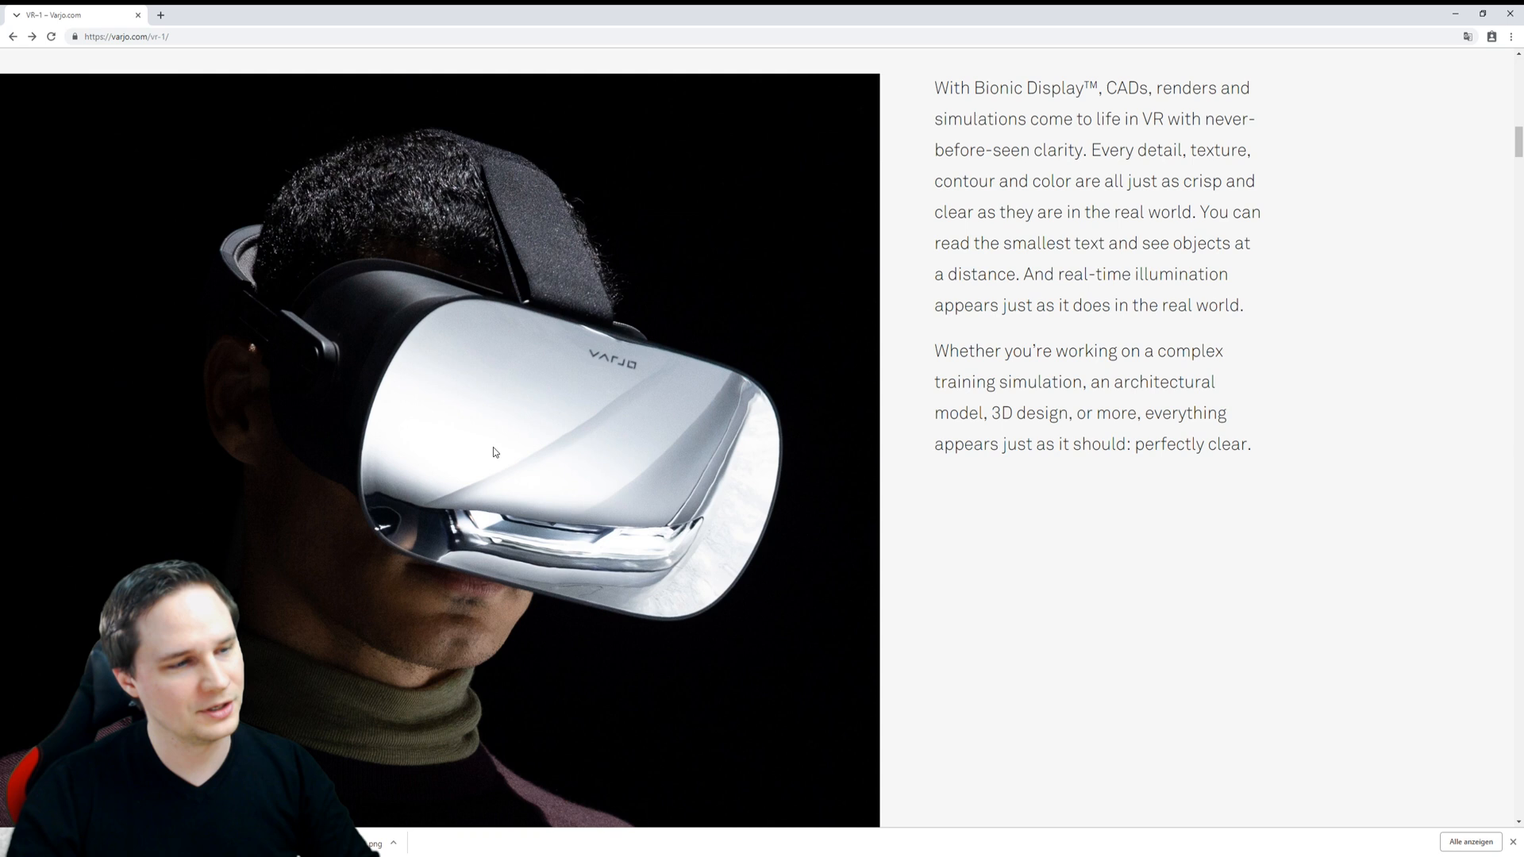
scroll("down", 3)
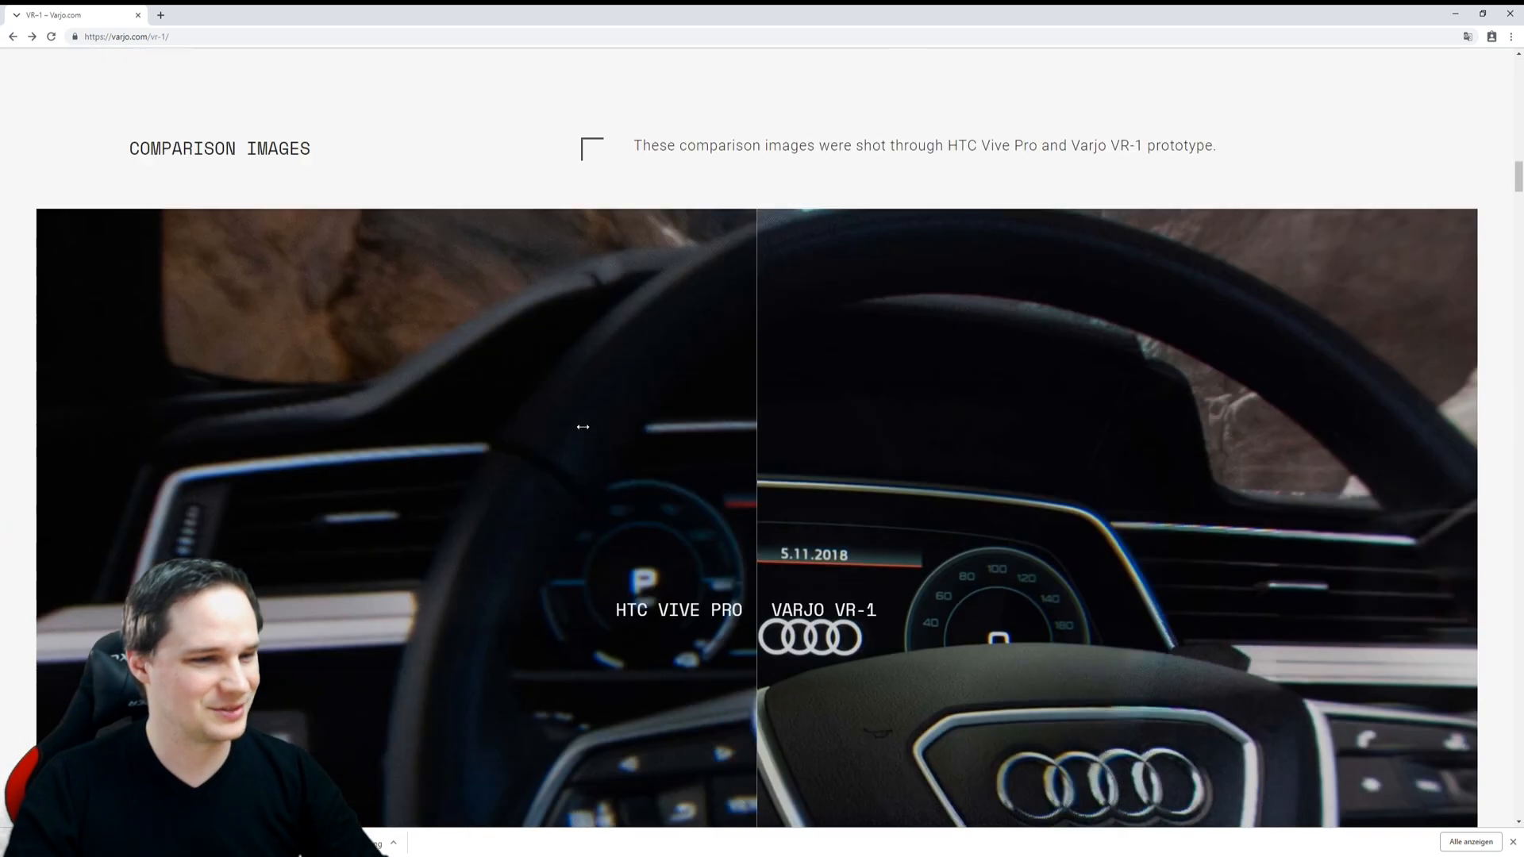
scroll("down", 3)
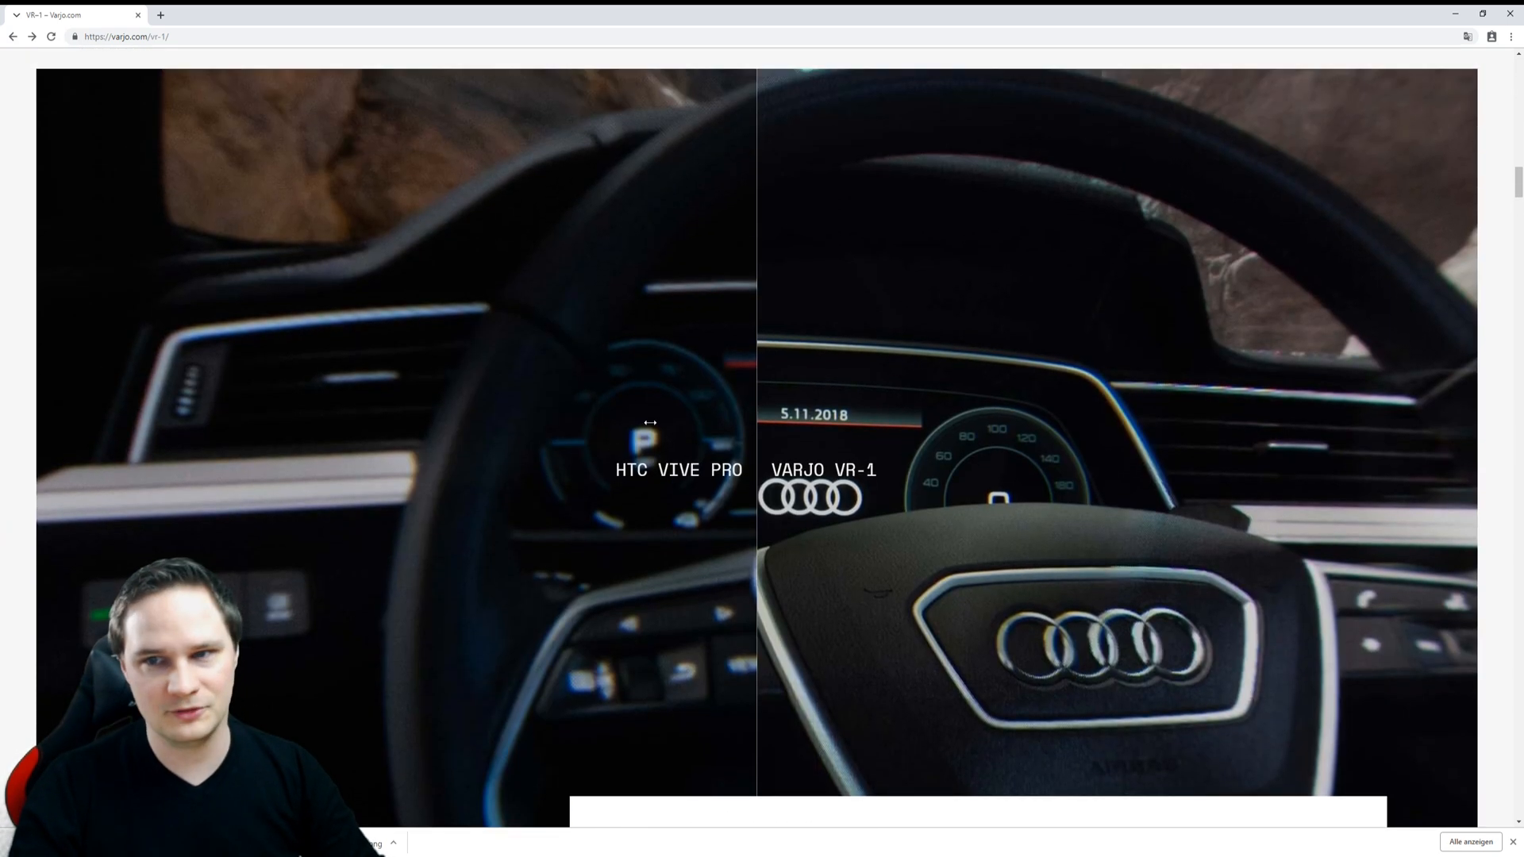
mouse_move(1001, 462)
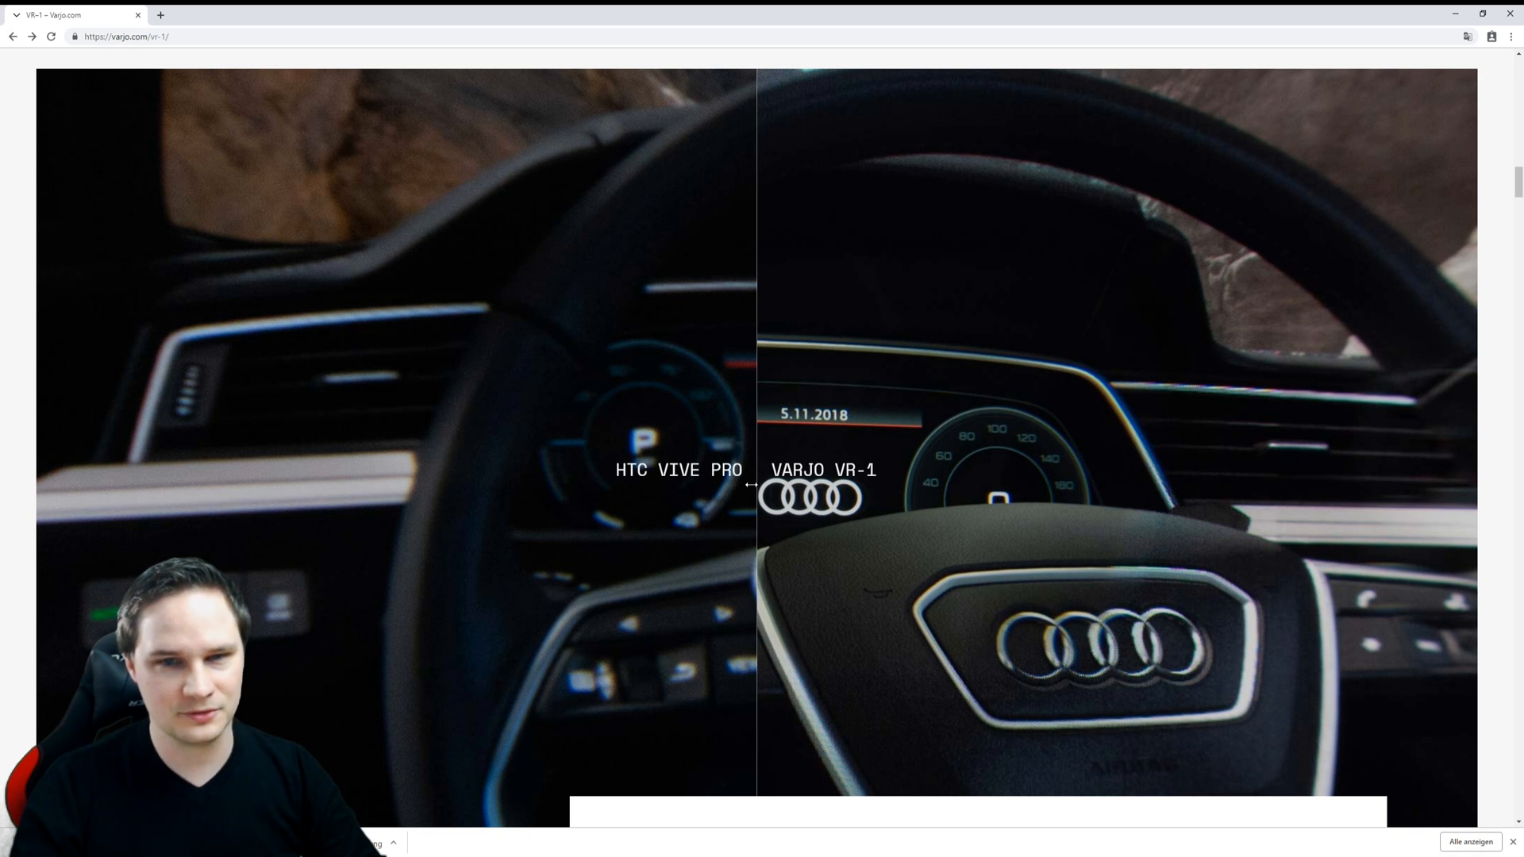
scroll("down", 3)
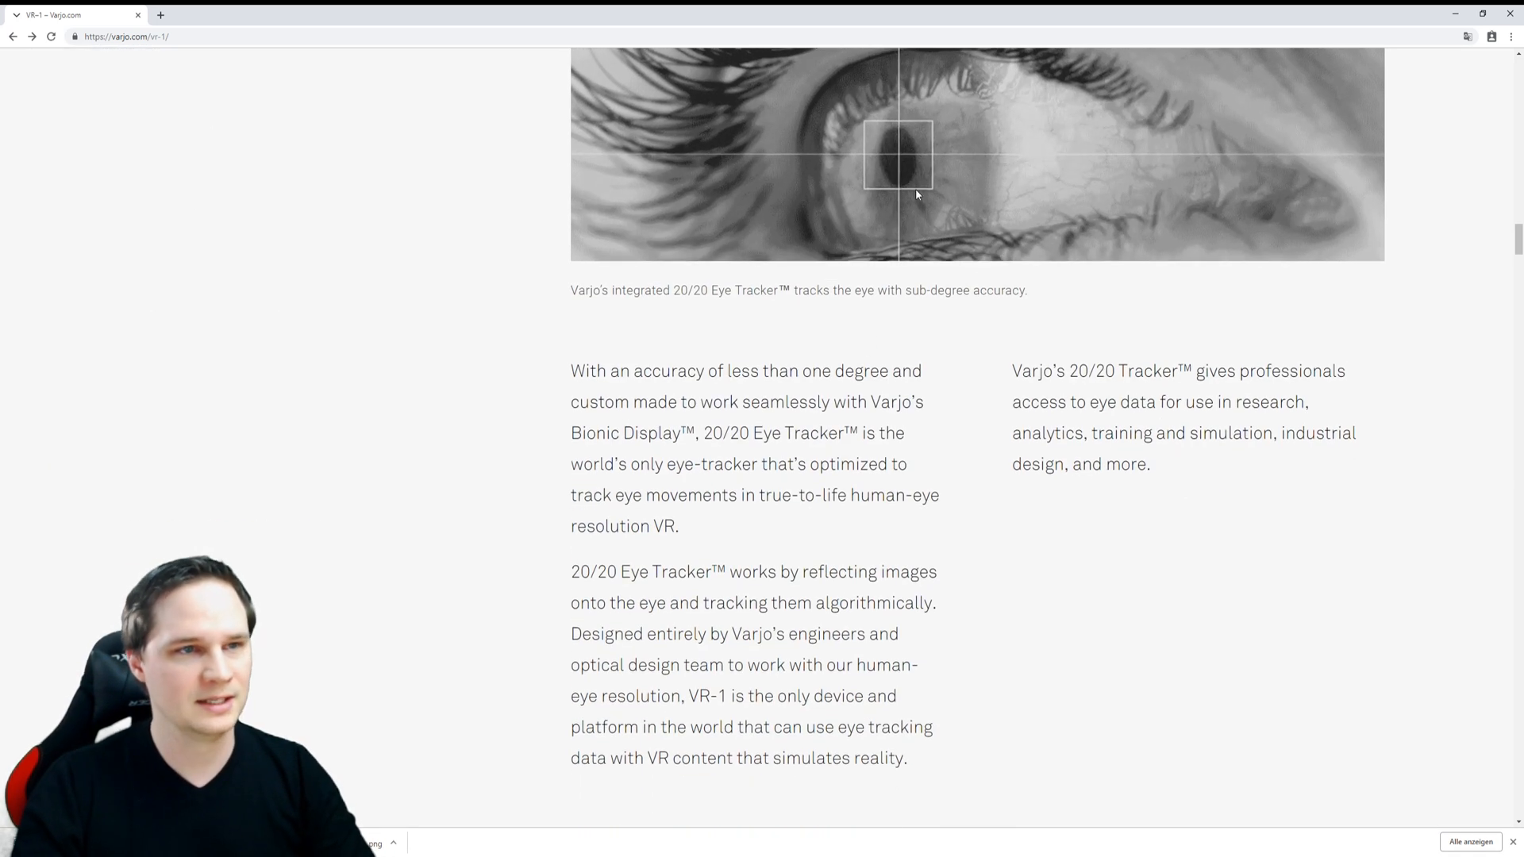
scroll("down", 3)
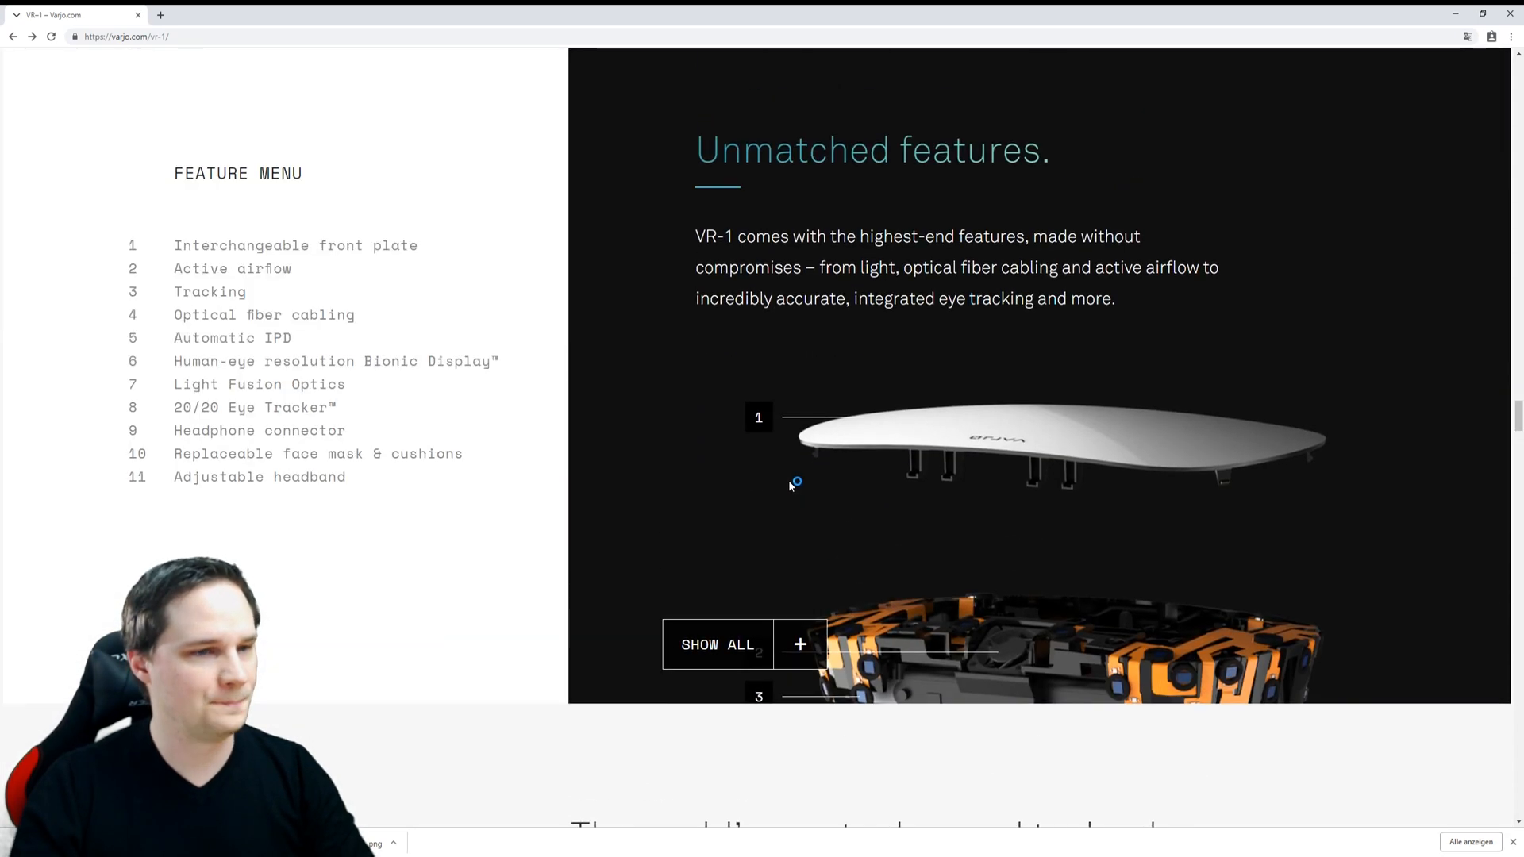
scroll("down", 3)
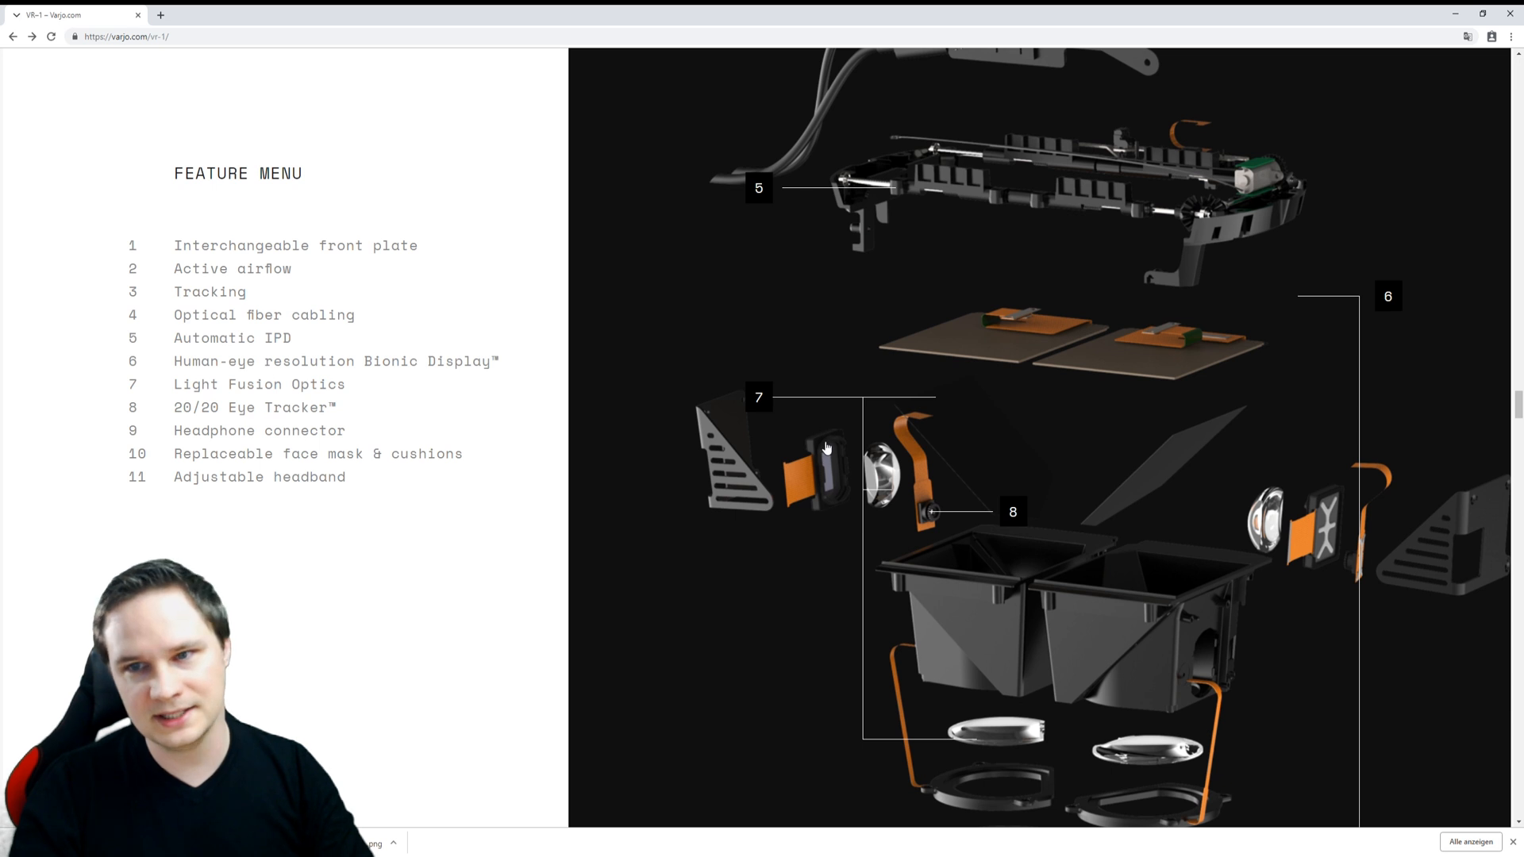
mouse_move(795, 471)
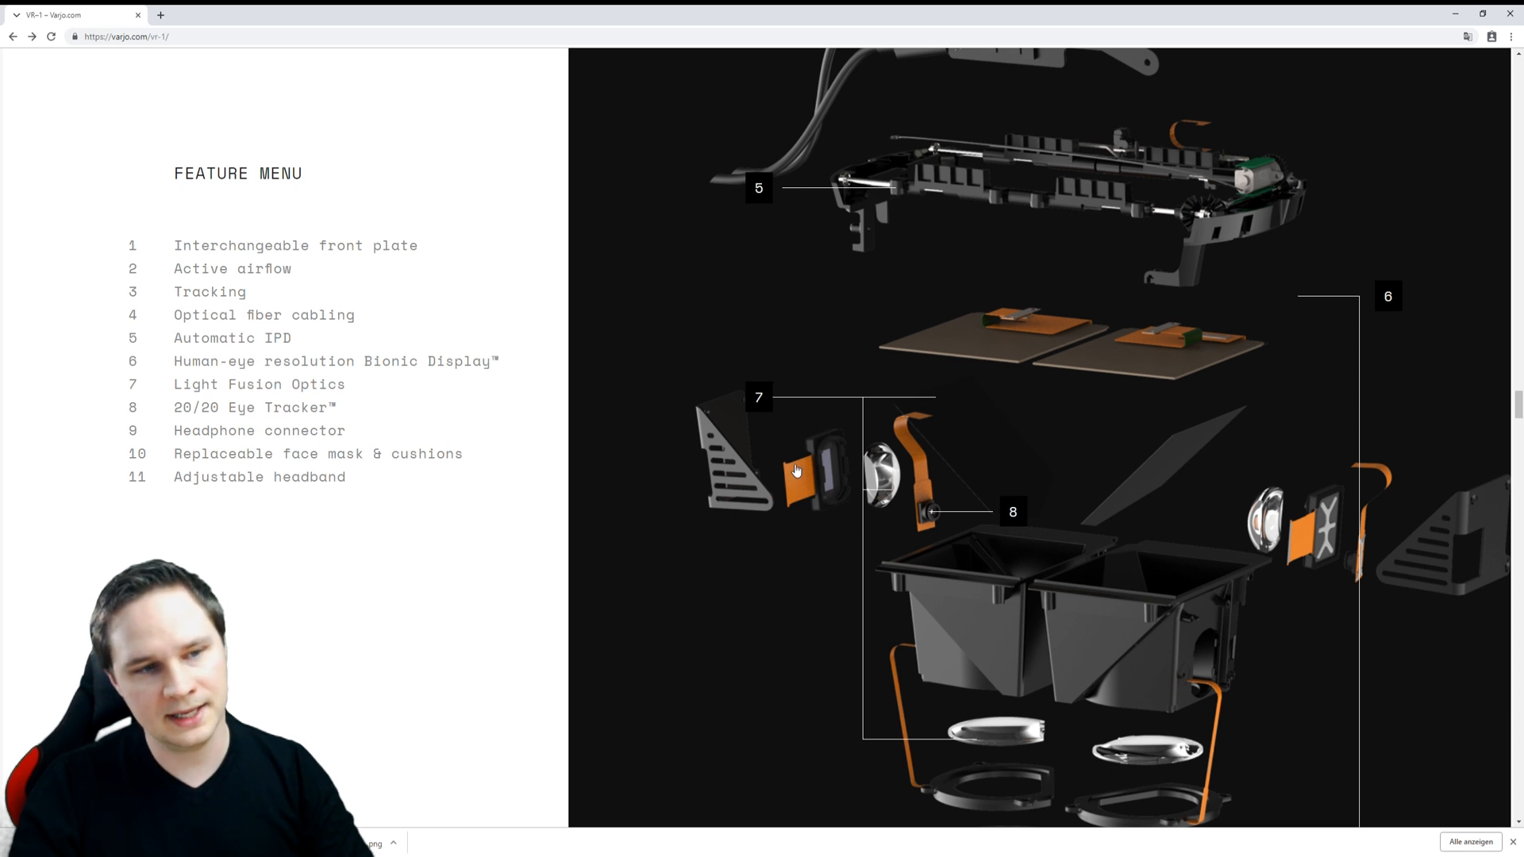
mouse_move(1176, 440)
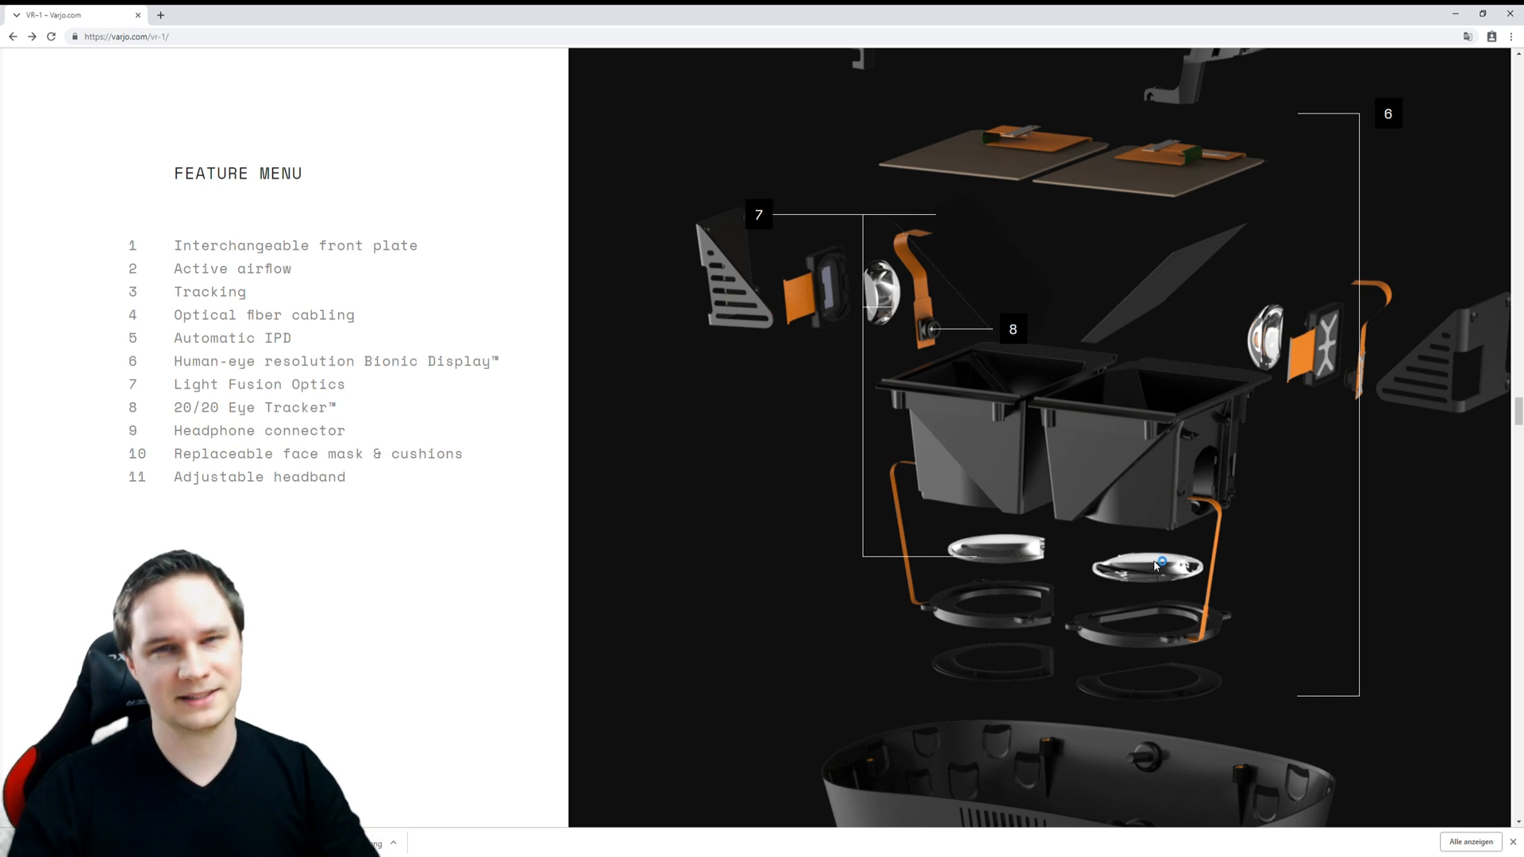
scroll("down", 3)
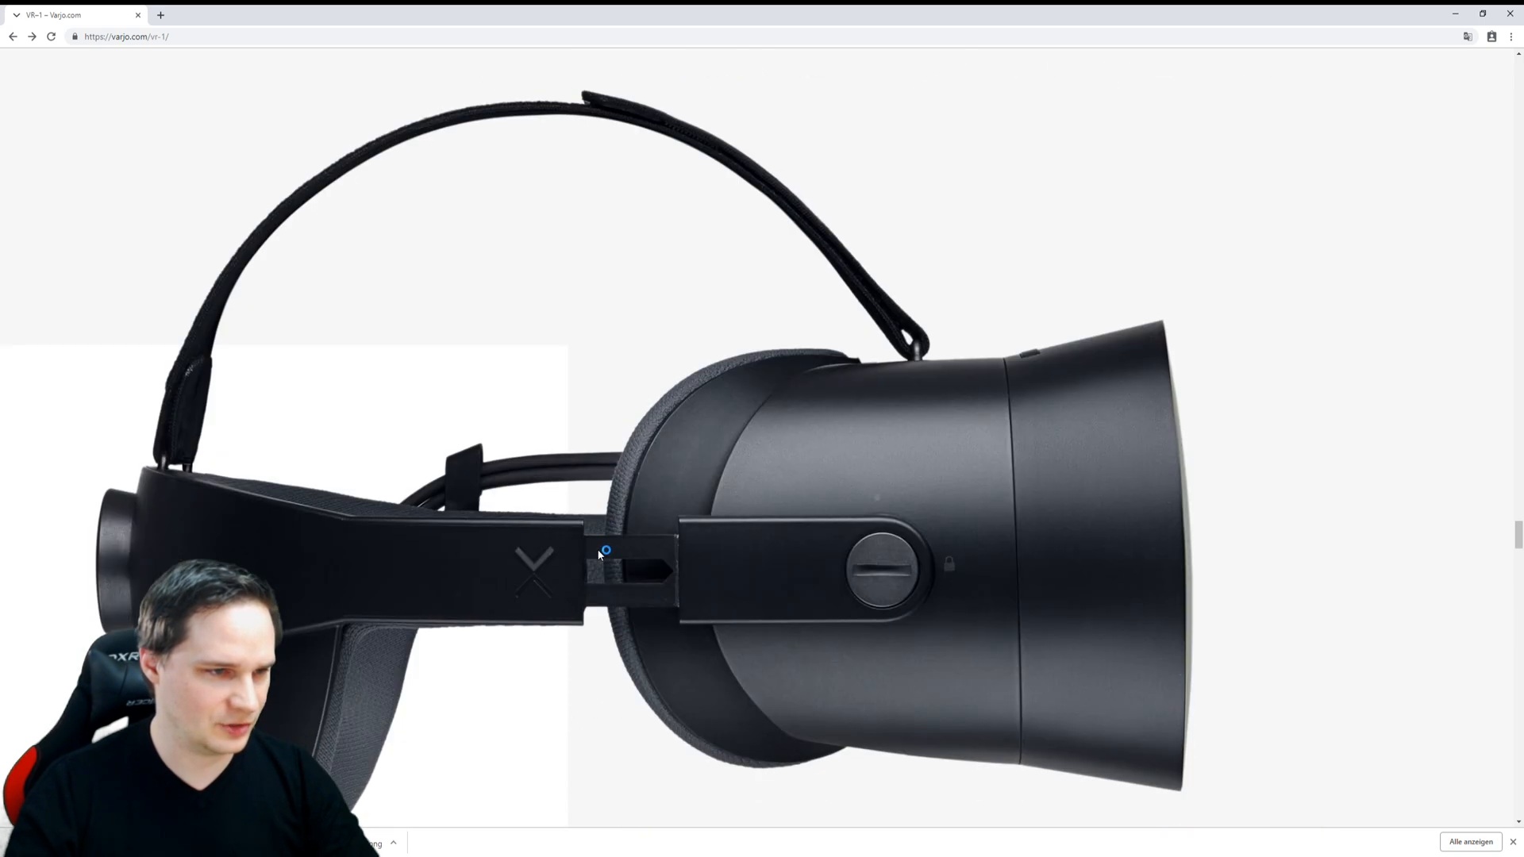
scroll("down", 3)
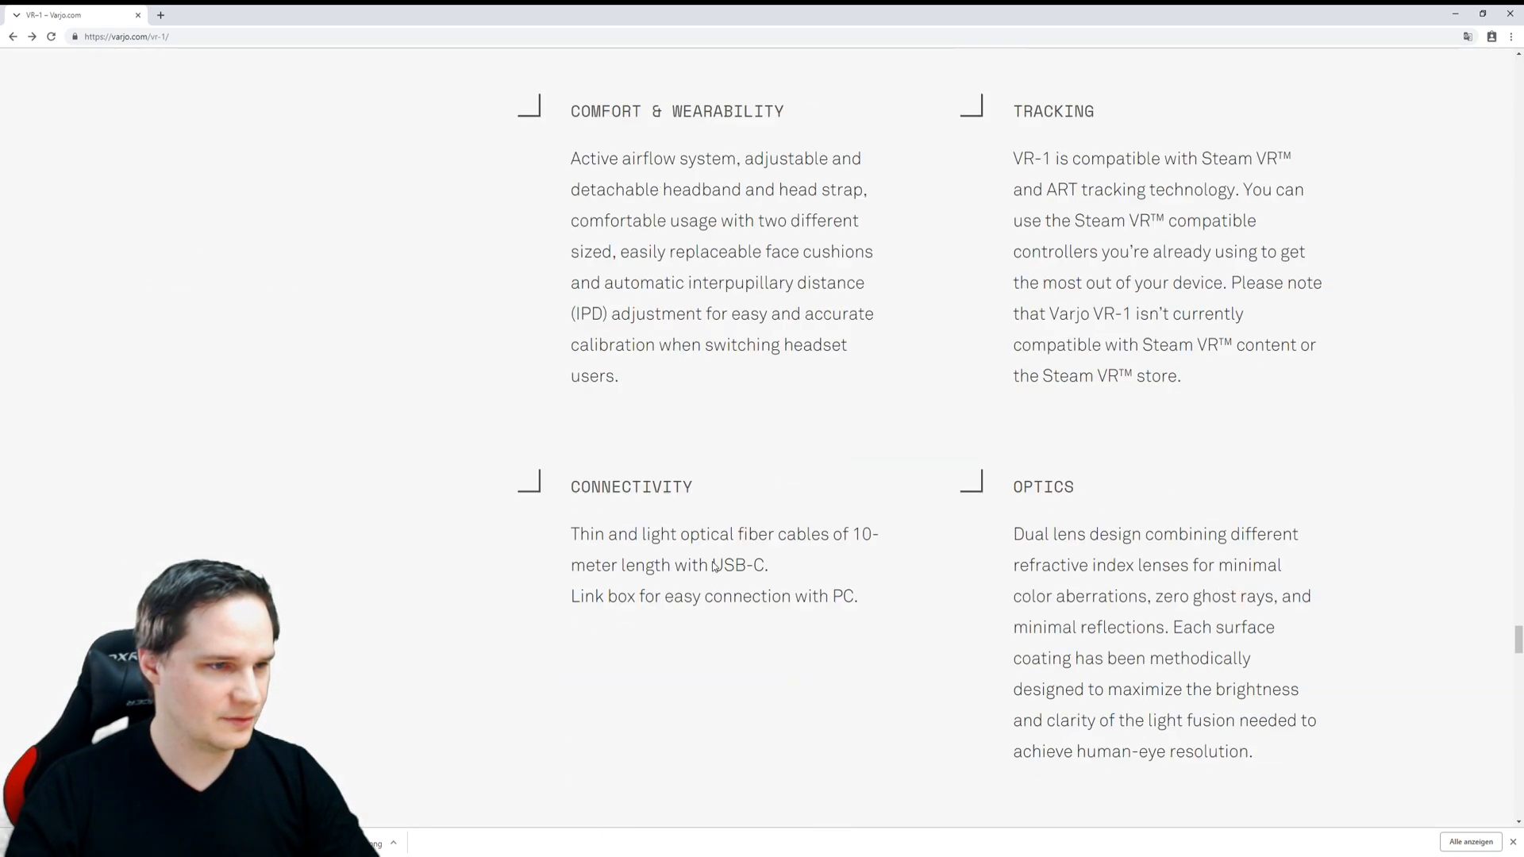
scroll("down", 3)
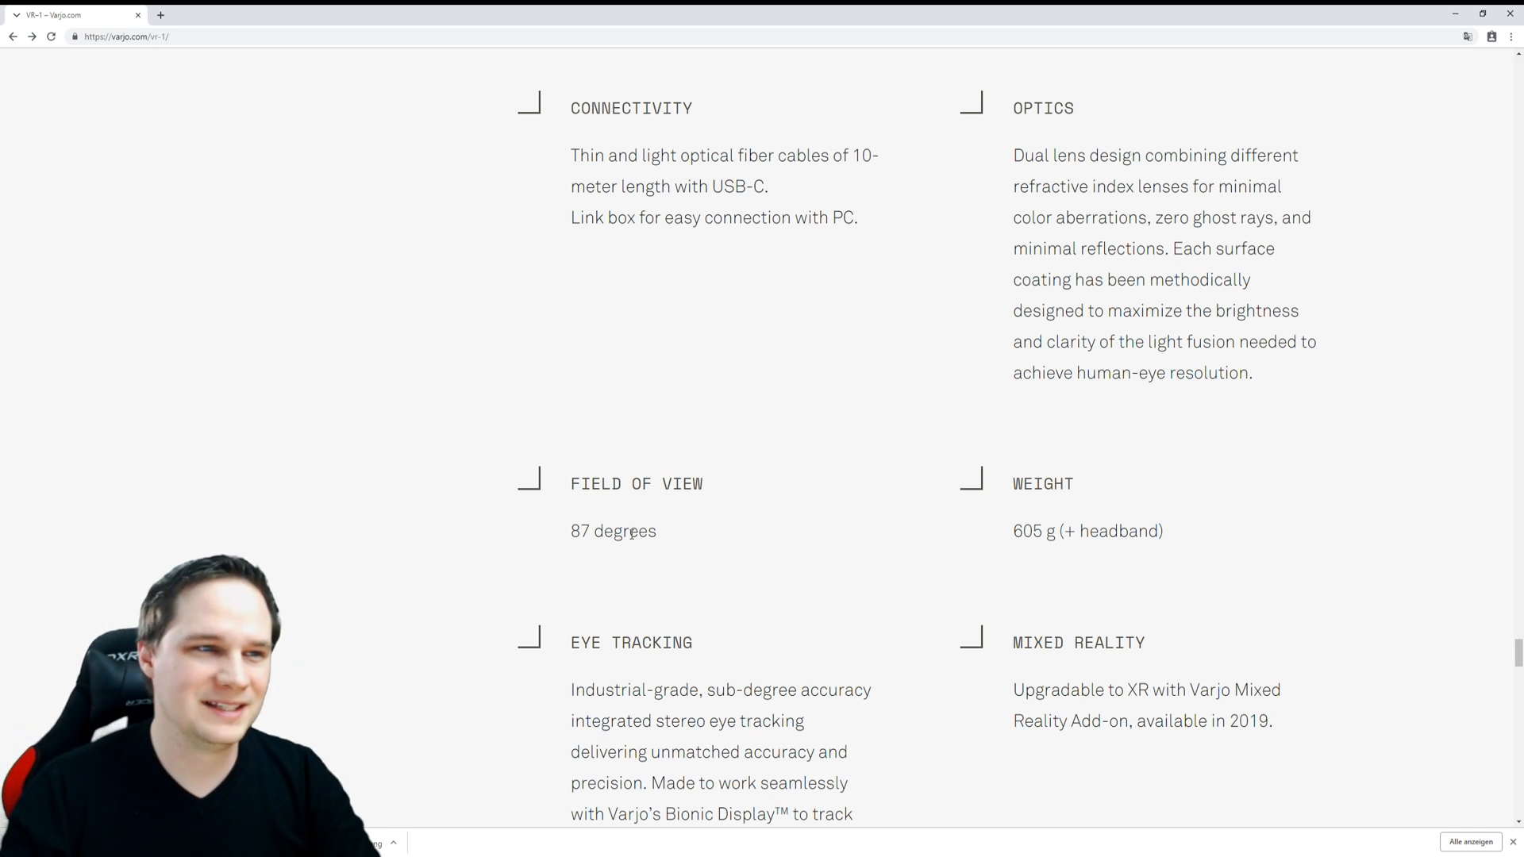
mouse_move(711, 515)
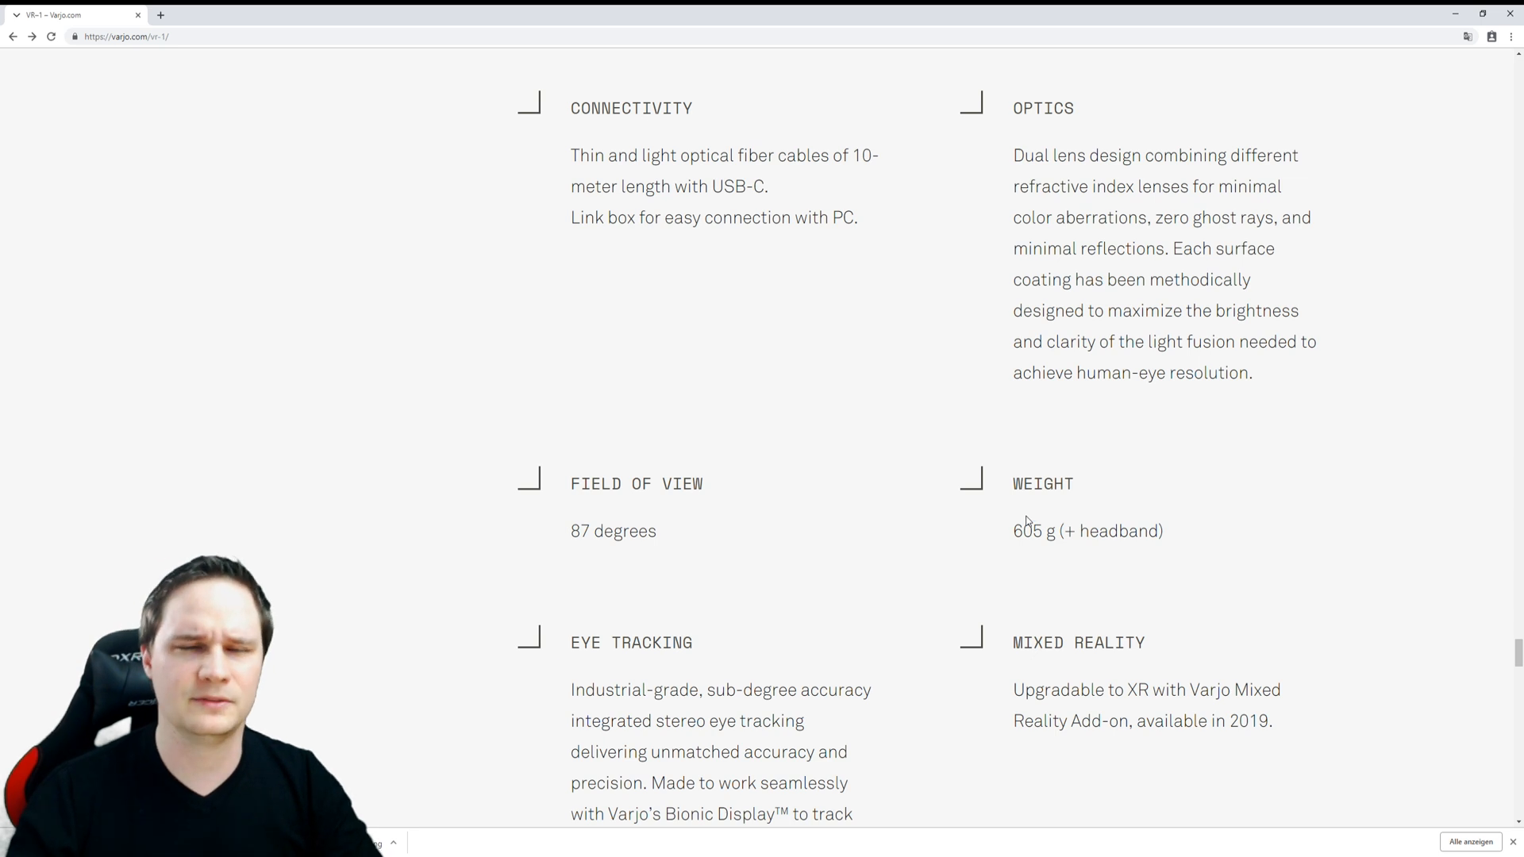
scroll("down", 3)
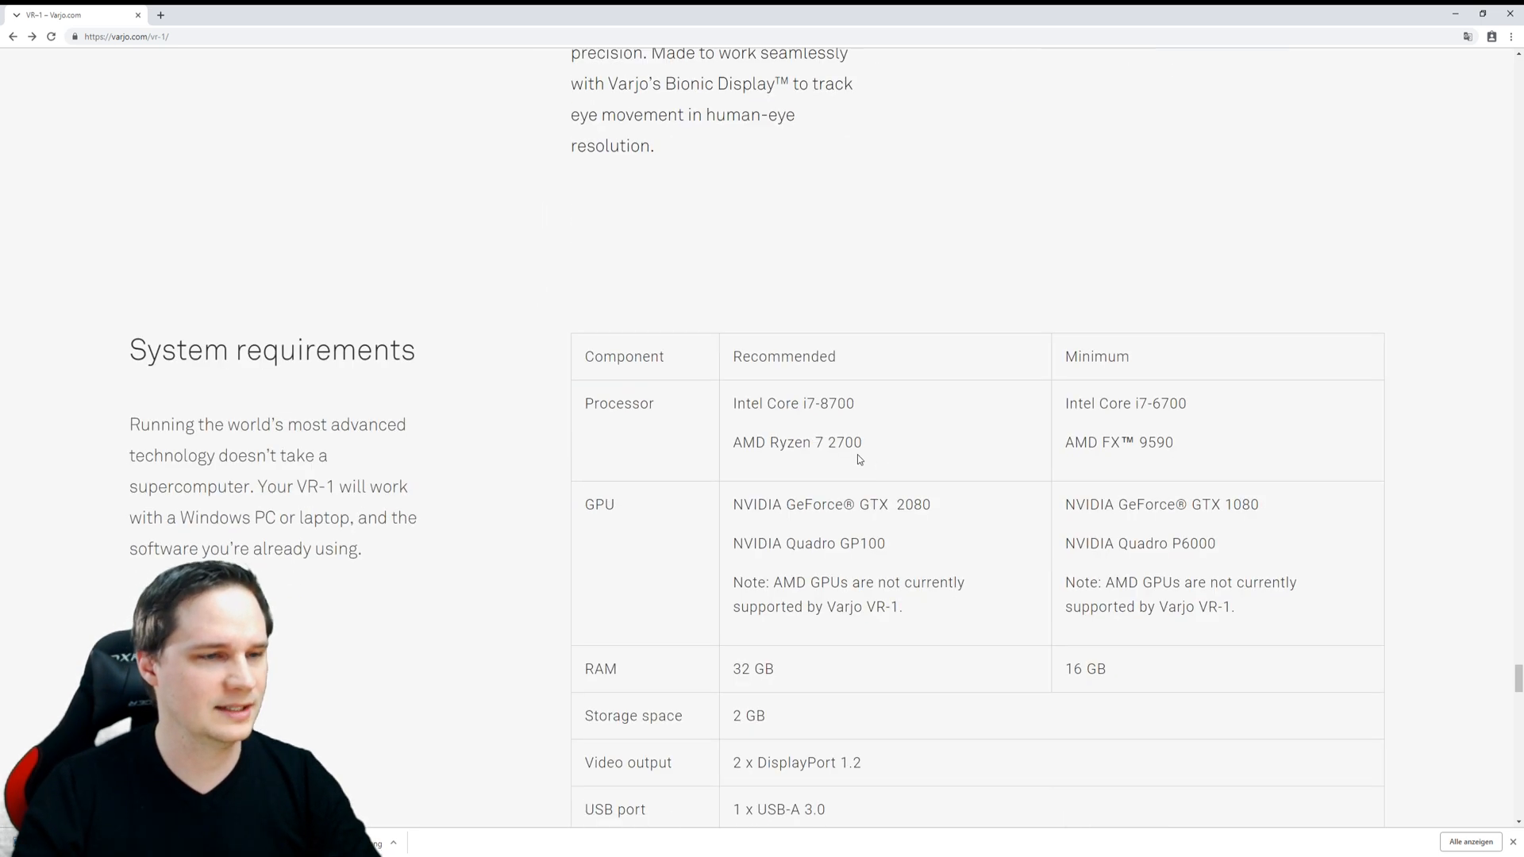
scroll("down", 3)
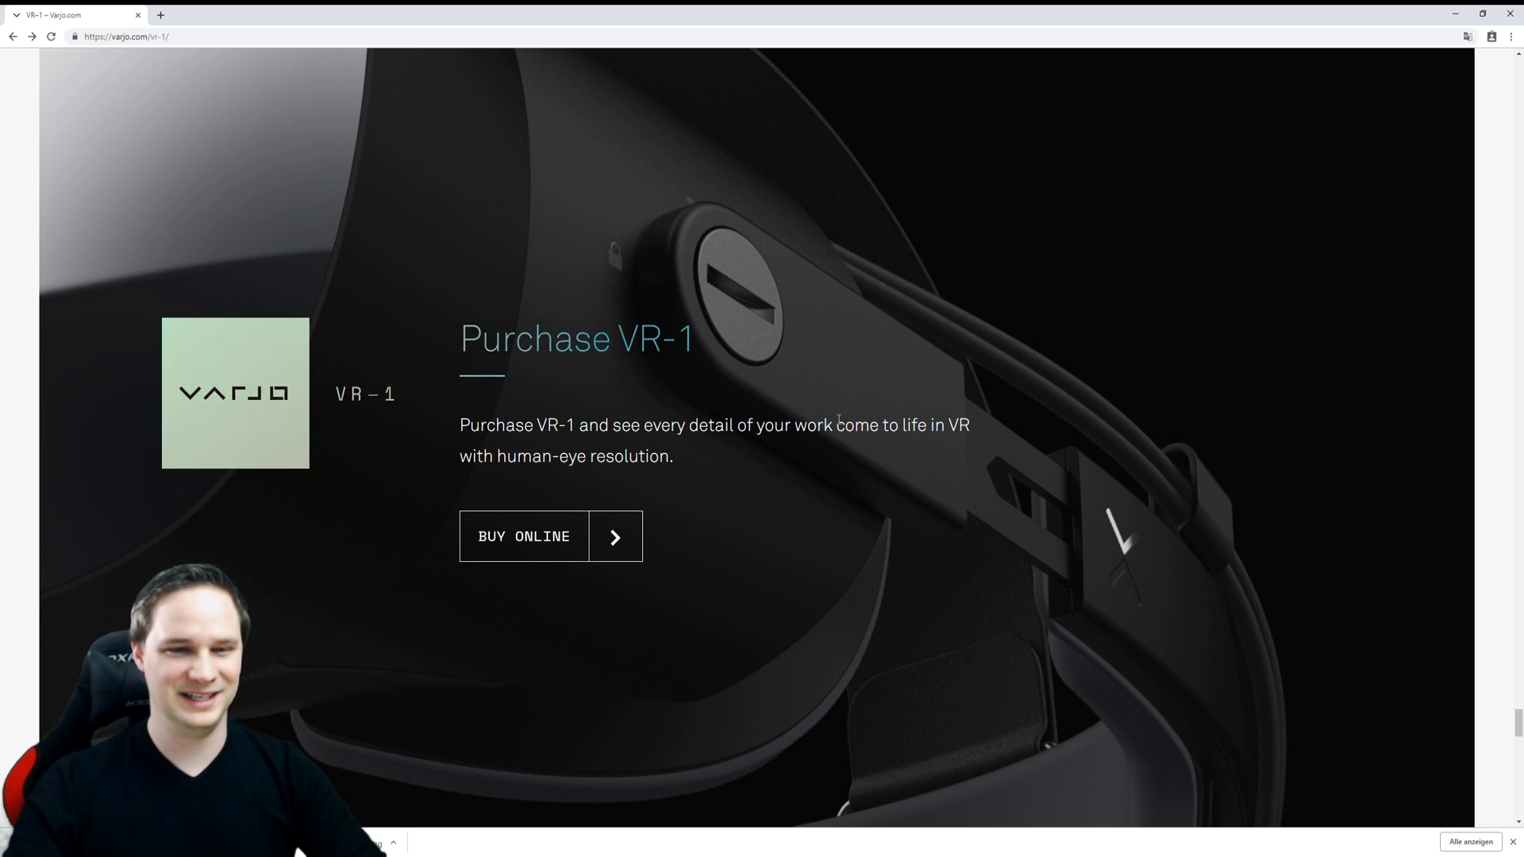
scroll("down", 3)
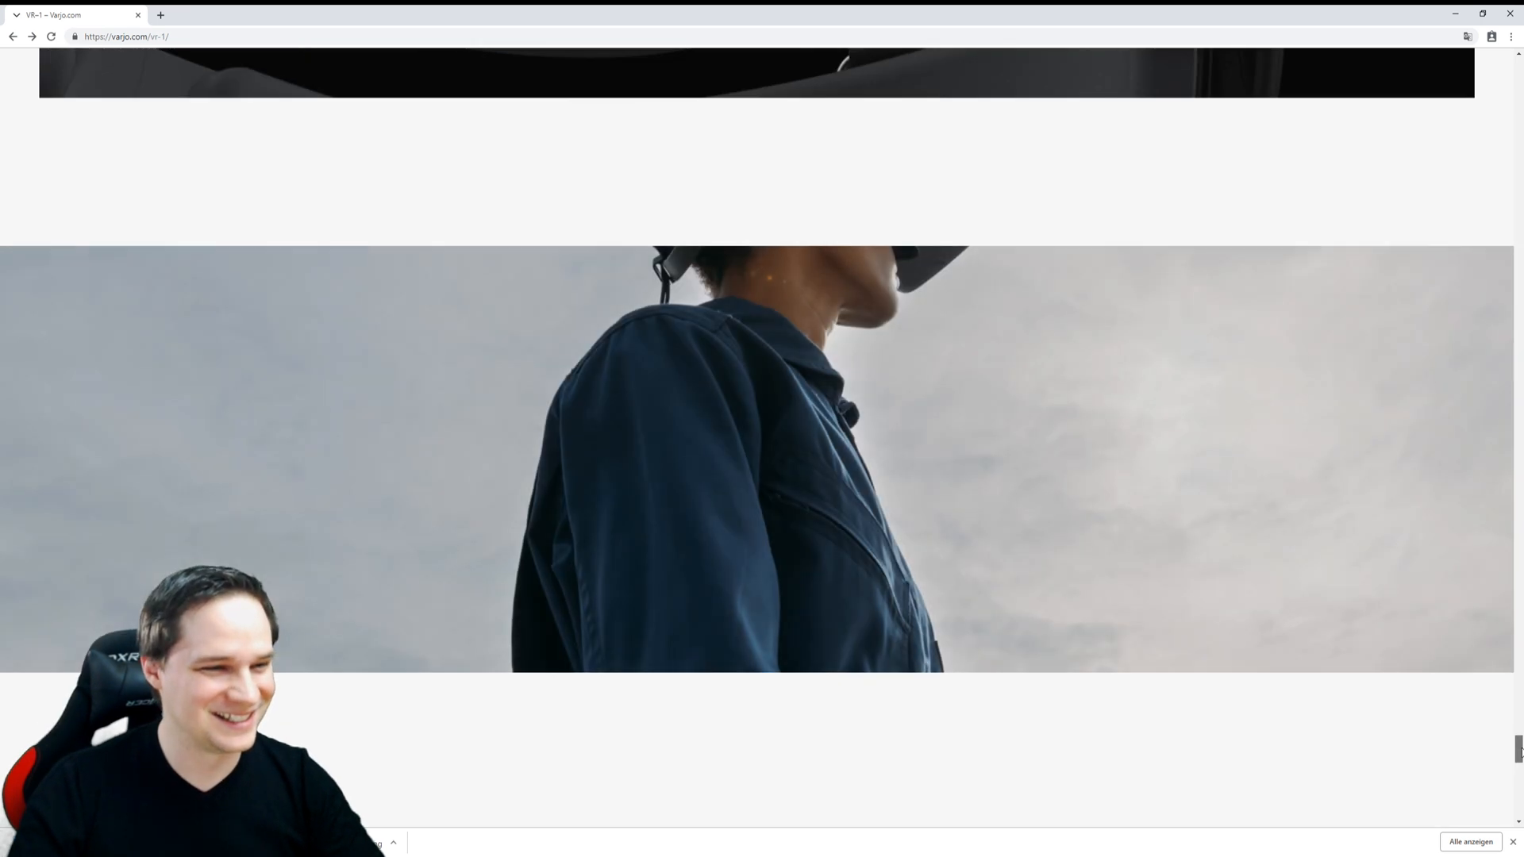
scroll("down", 3)
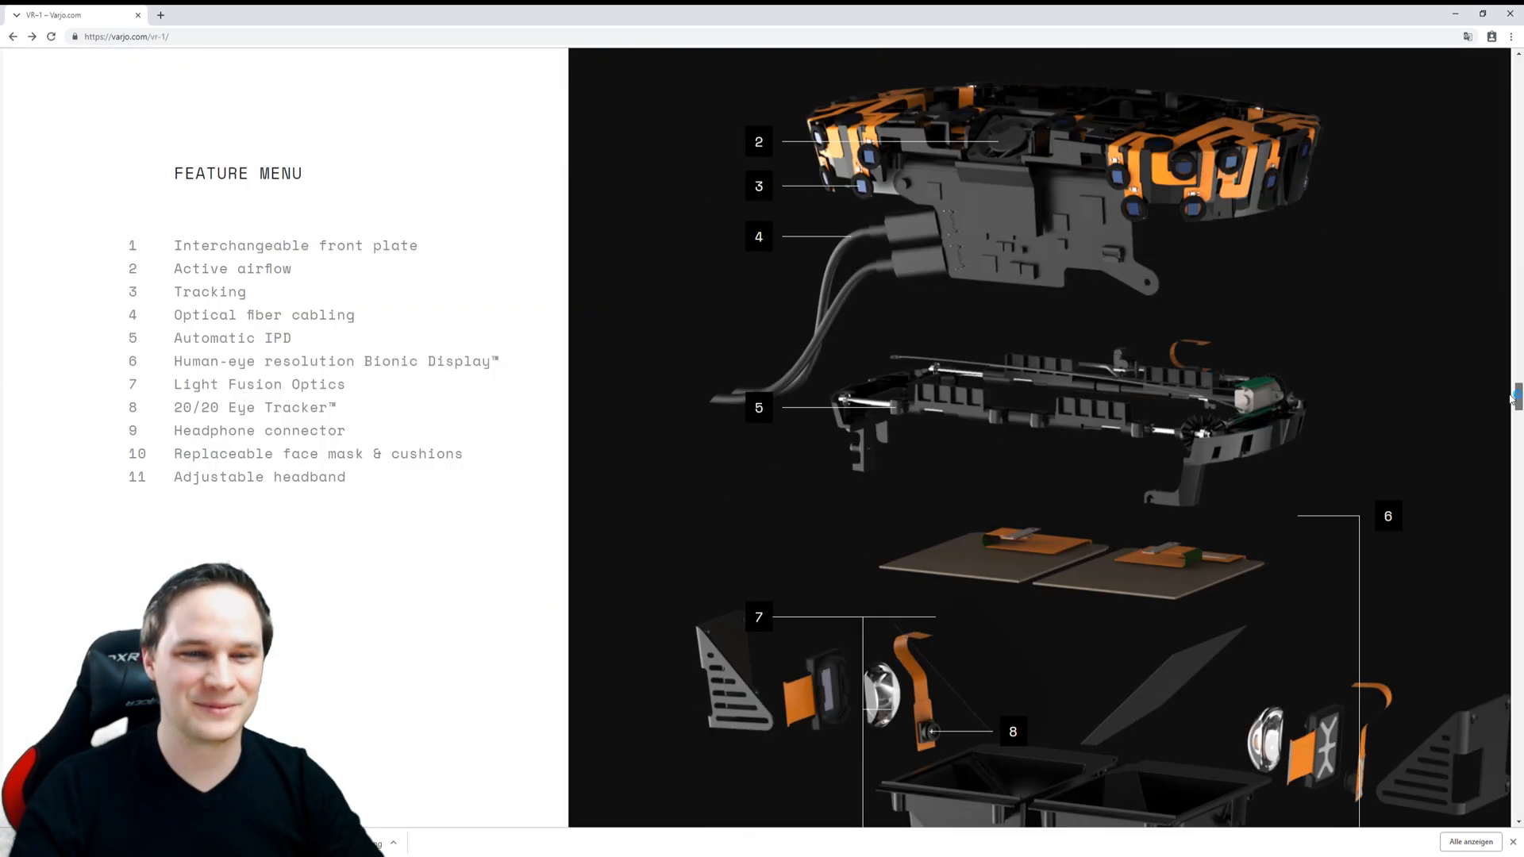
scroll("up", 3)
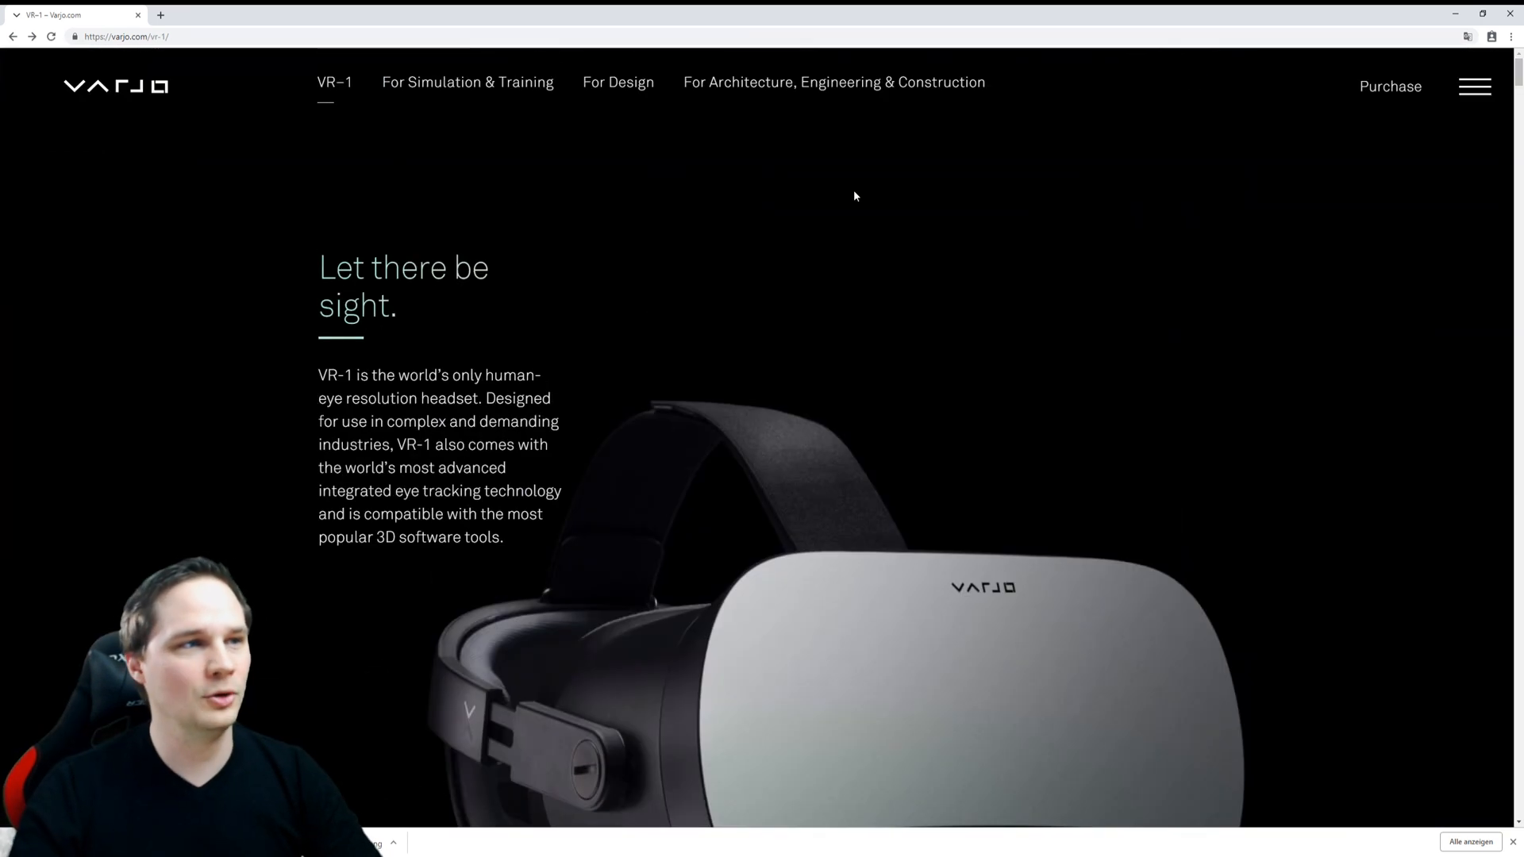
mouse_move(632, 89)
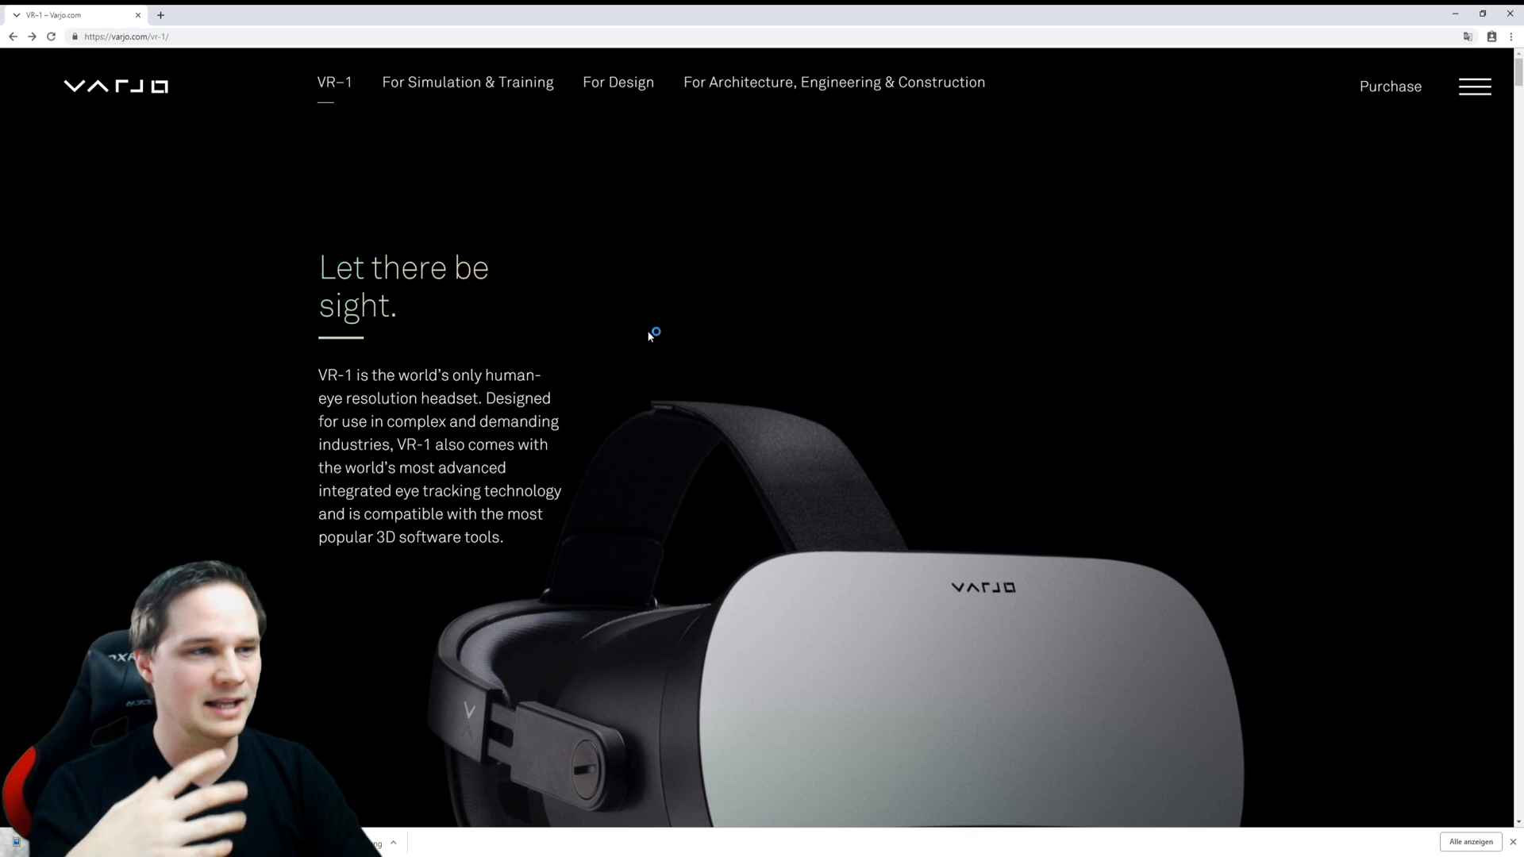
mouse_move(608, 308)
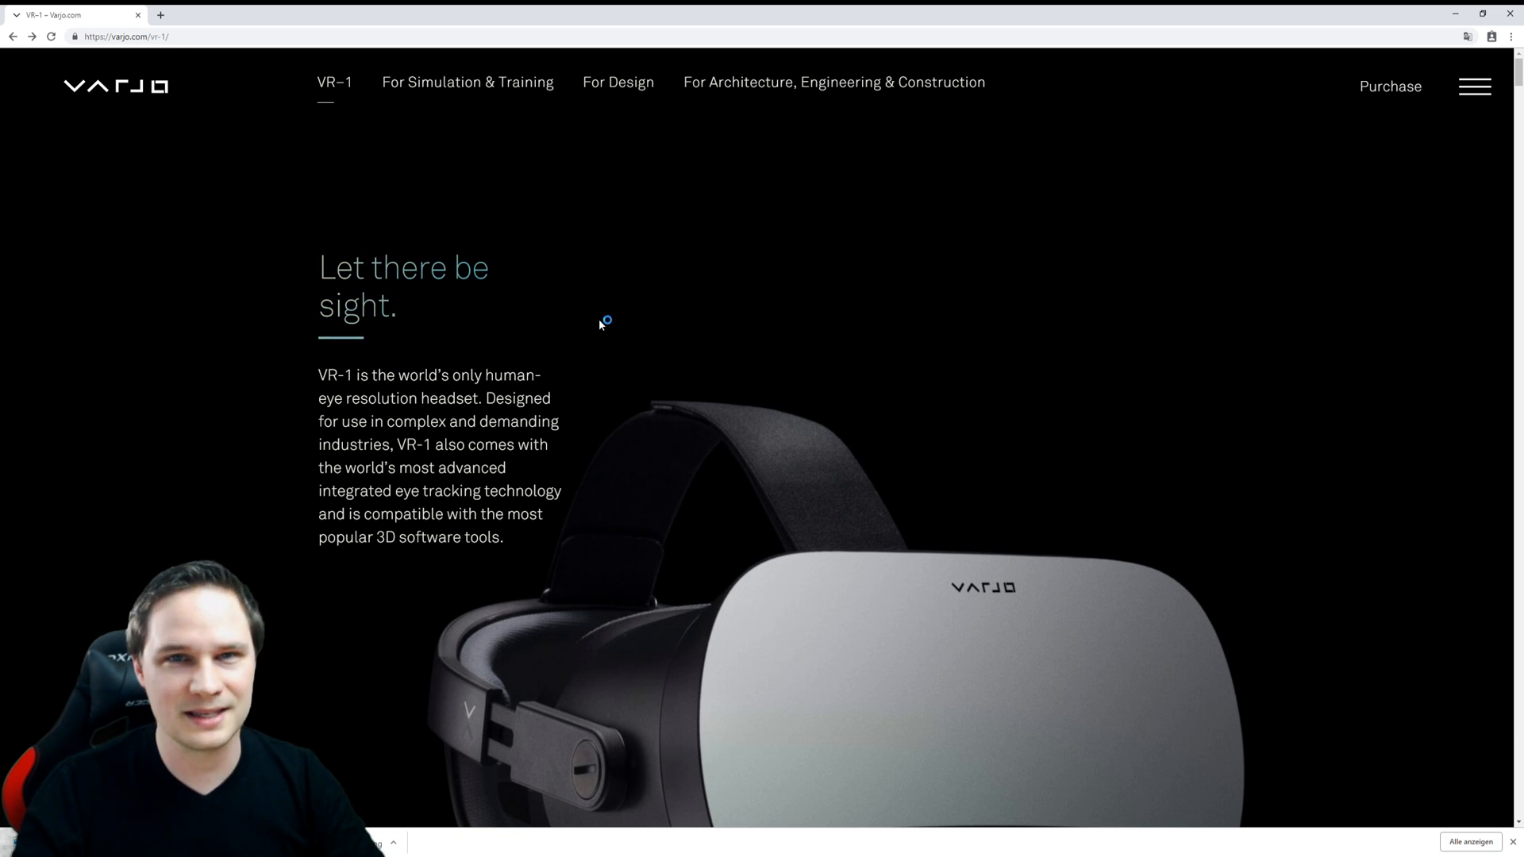
scroll("down", 3)
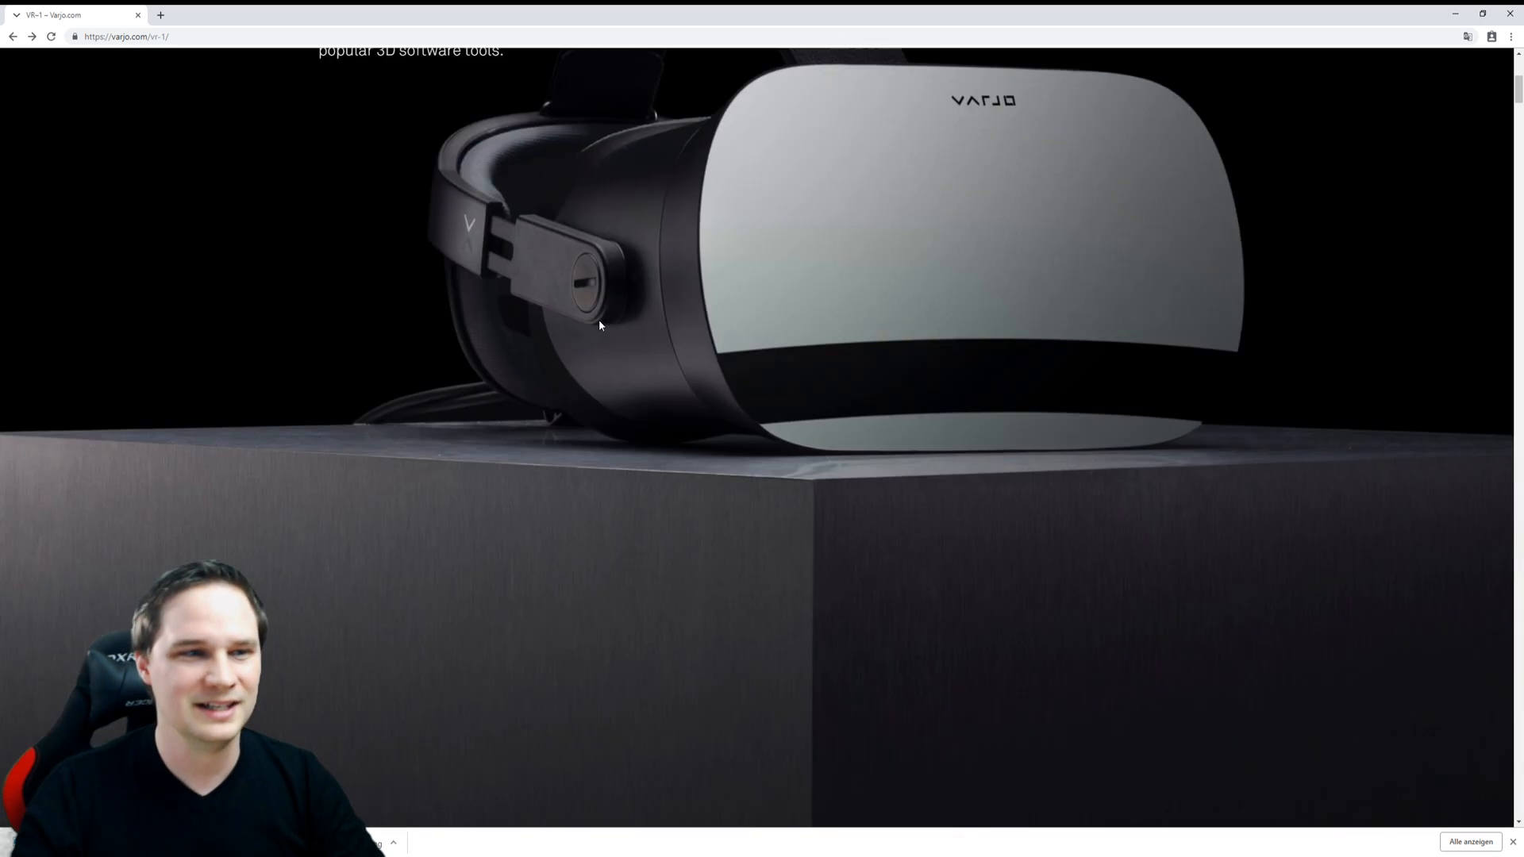
scroll("down", 3)
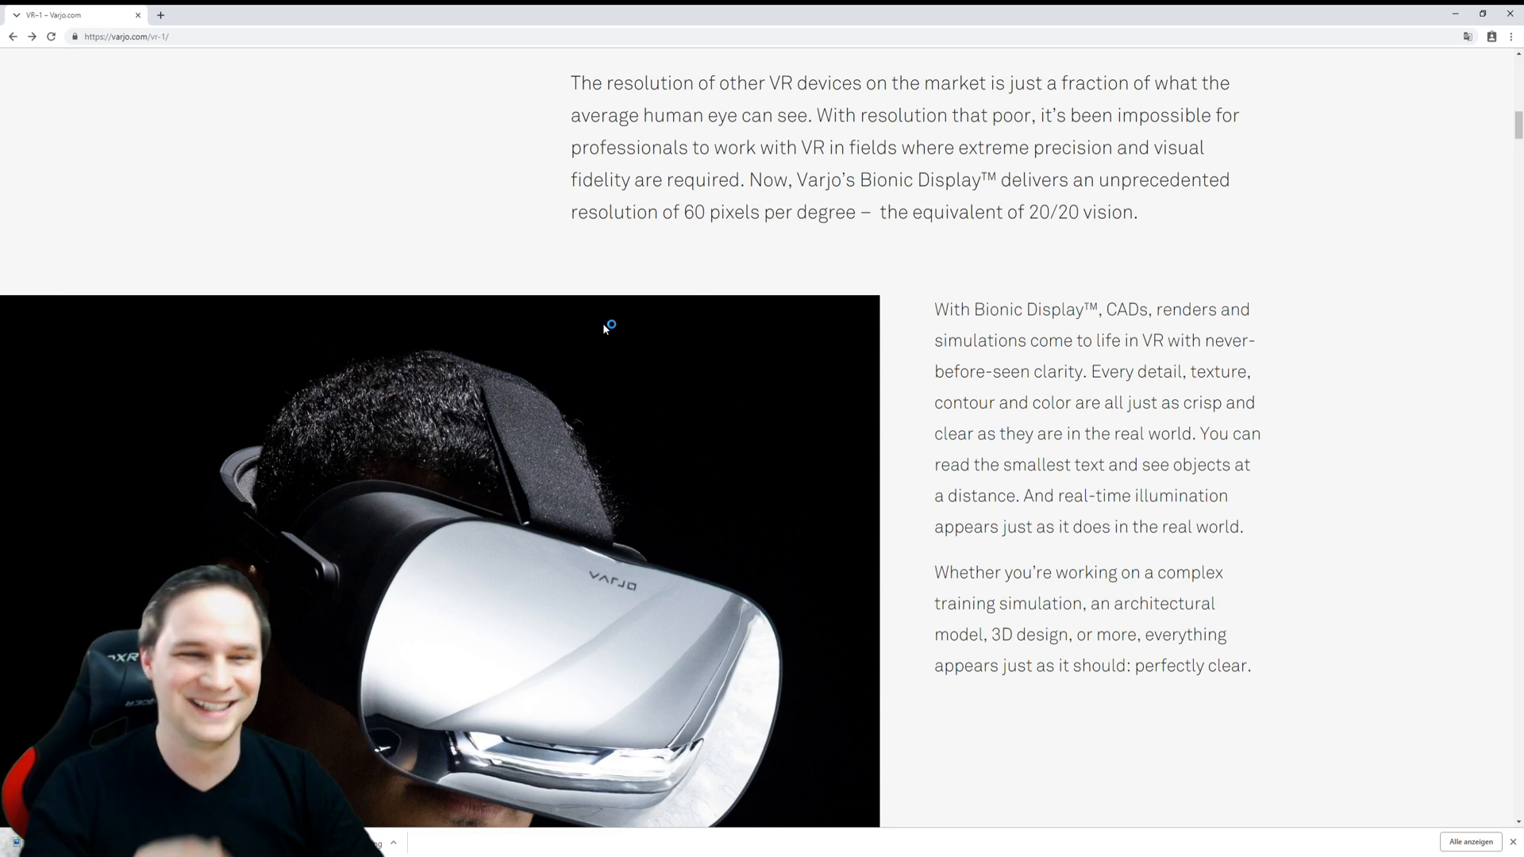
scroll("down", 3)
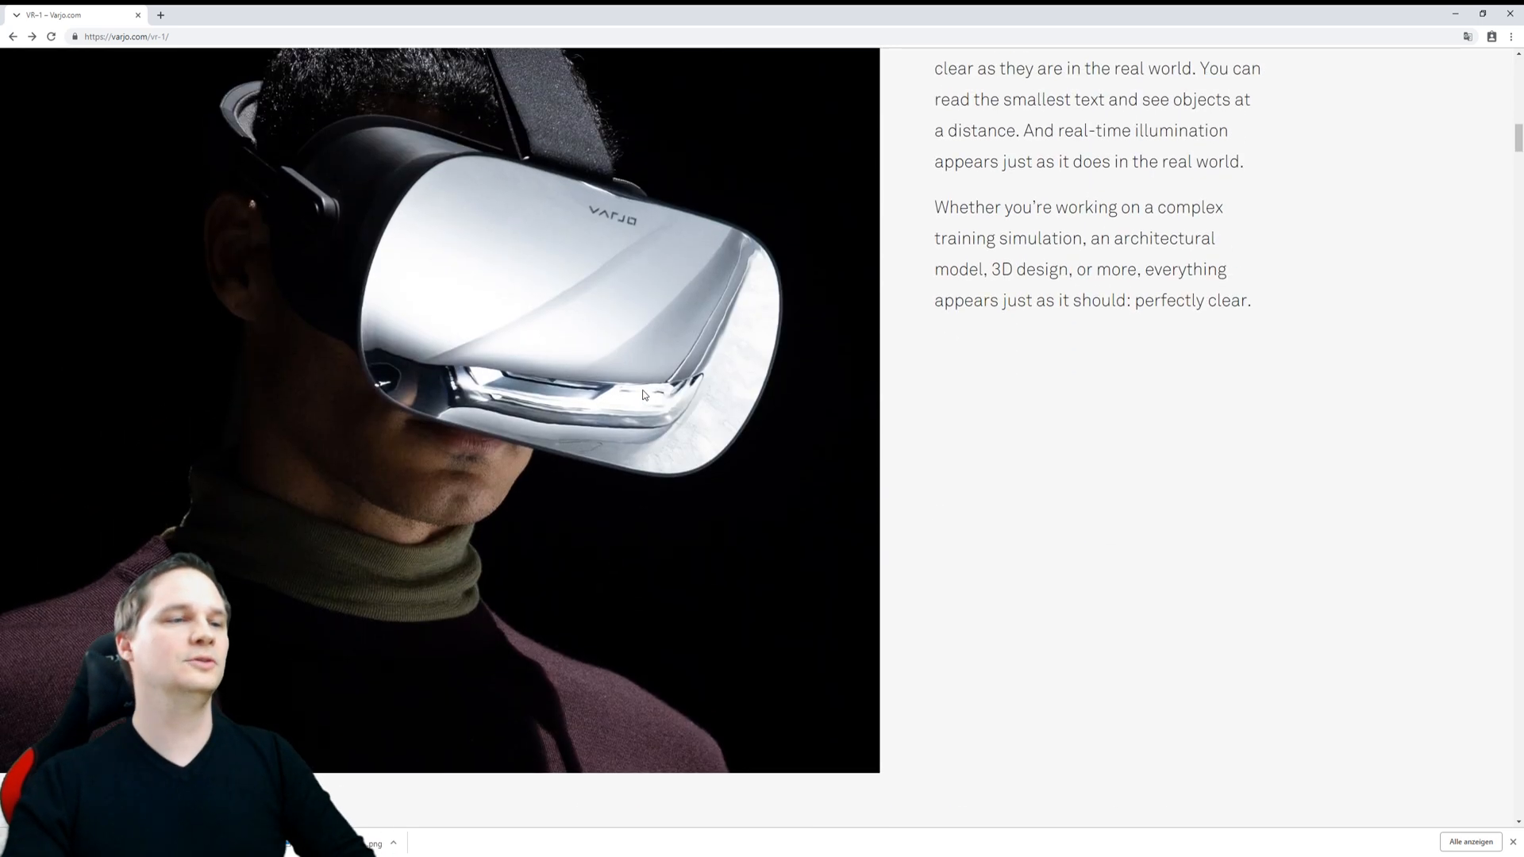
scroll("up", 3)
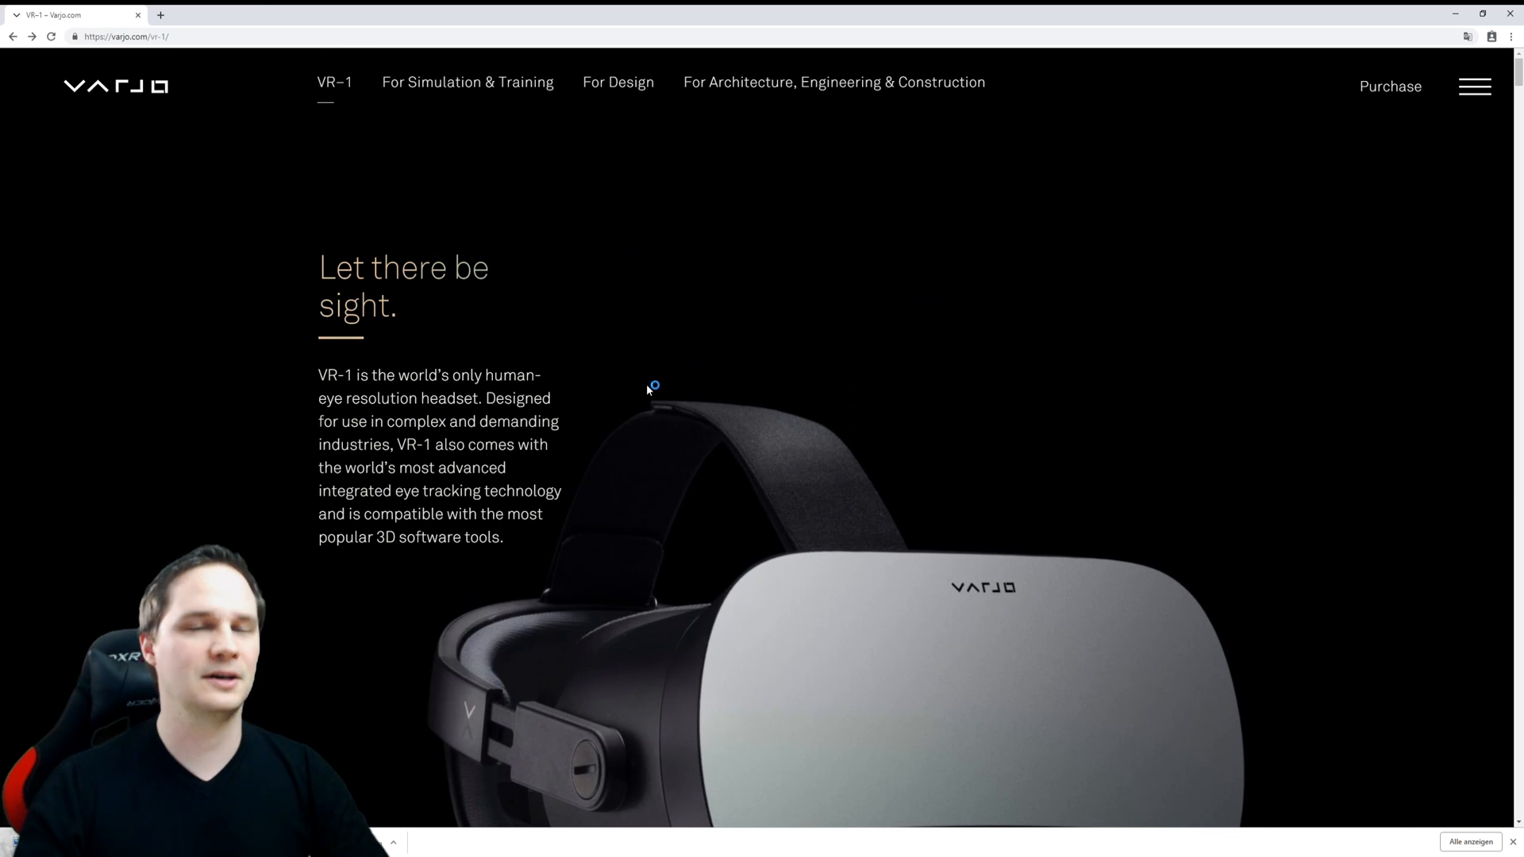